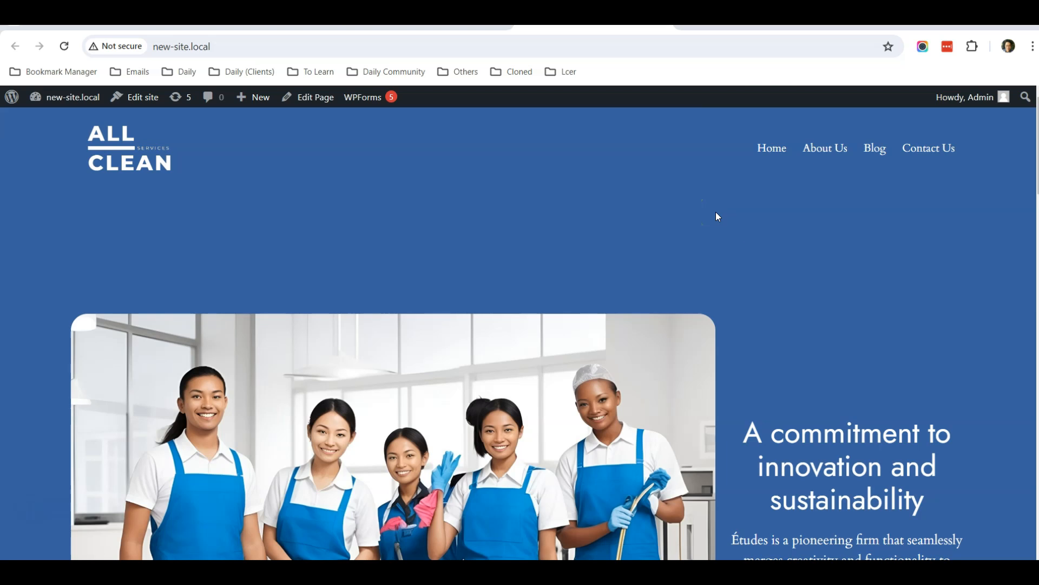
mouse_move(349, 268)
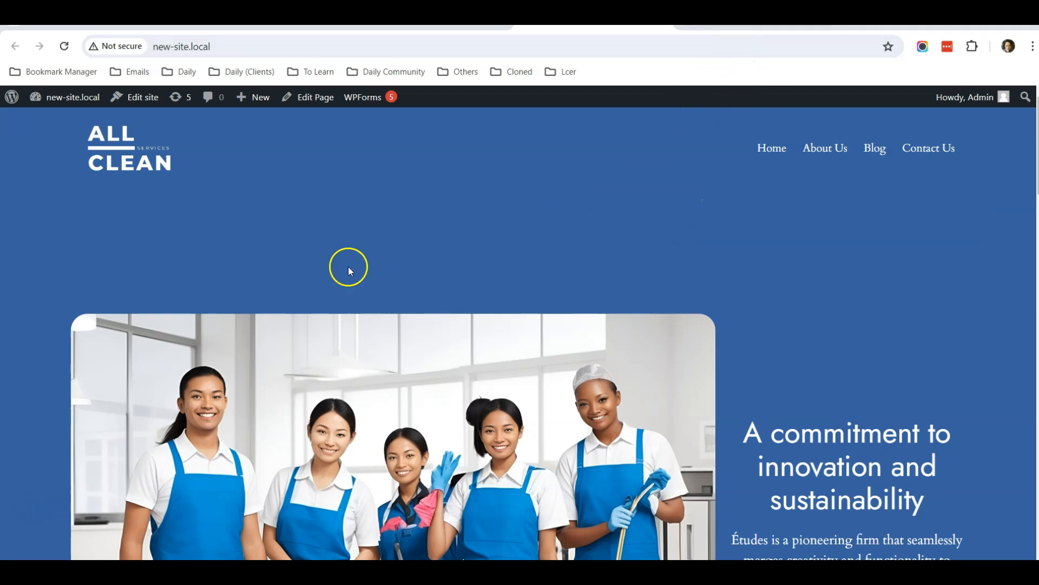
mouse_move(695, 189)
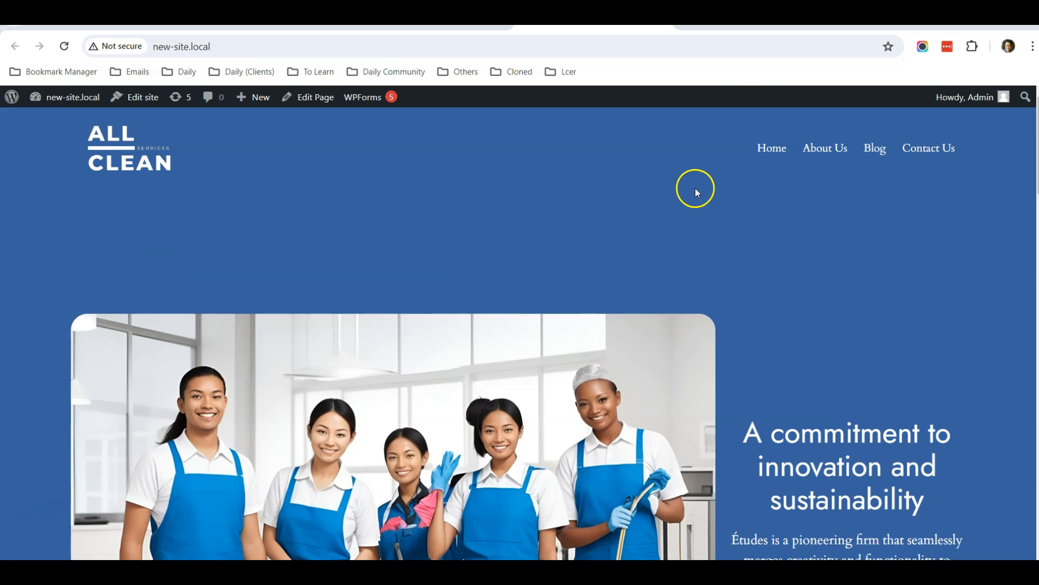
mouse_move(875, 147)
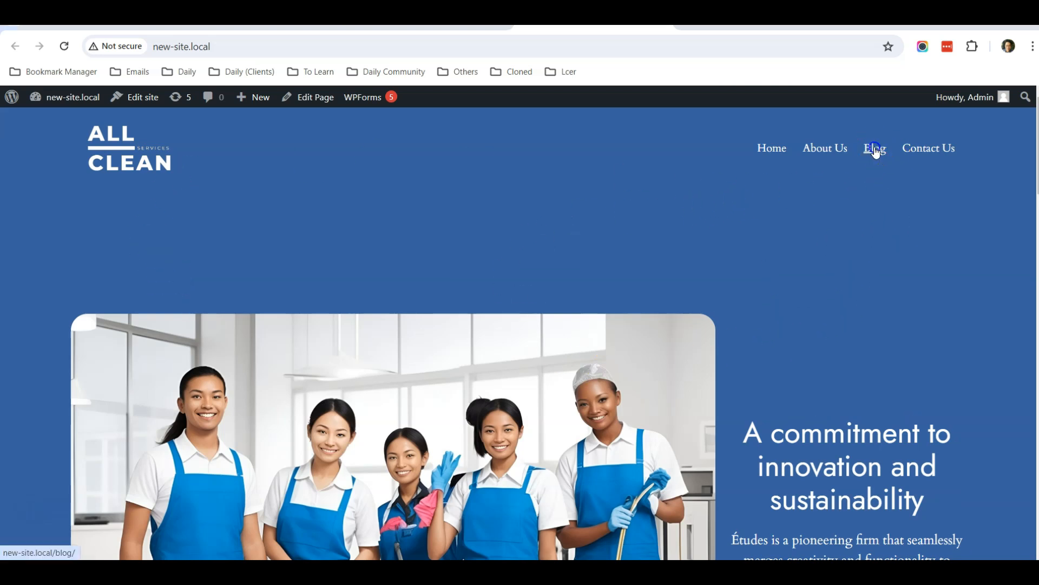
Open the blog listing and view the 'How to create a Zen workspace: Office Cleaning Tips' post
click(874, 148)
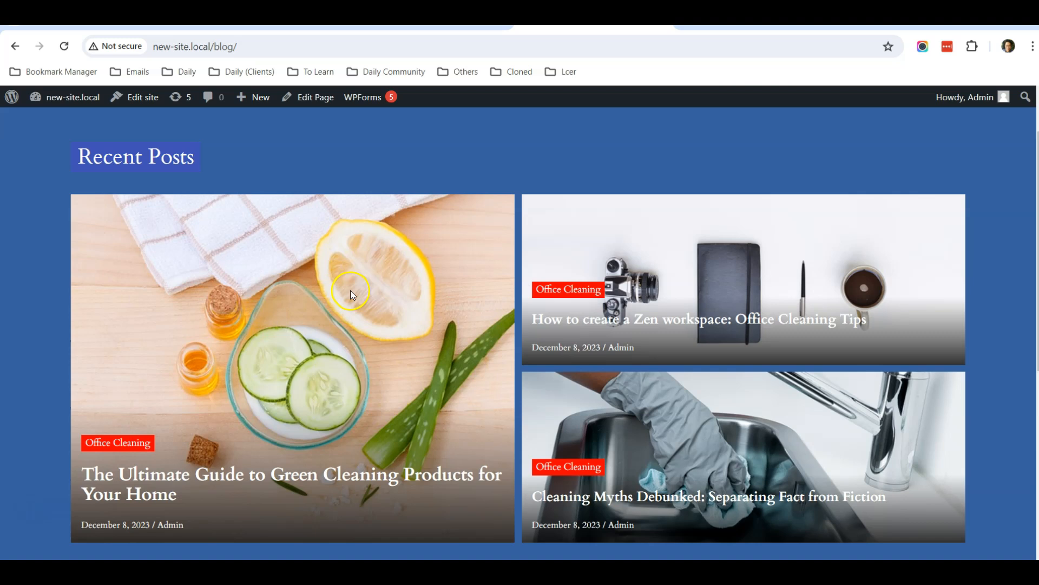
scroll(up, 3)
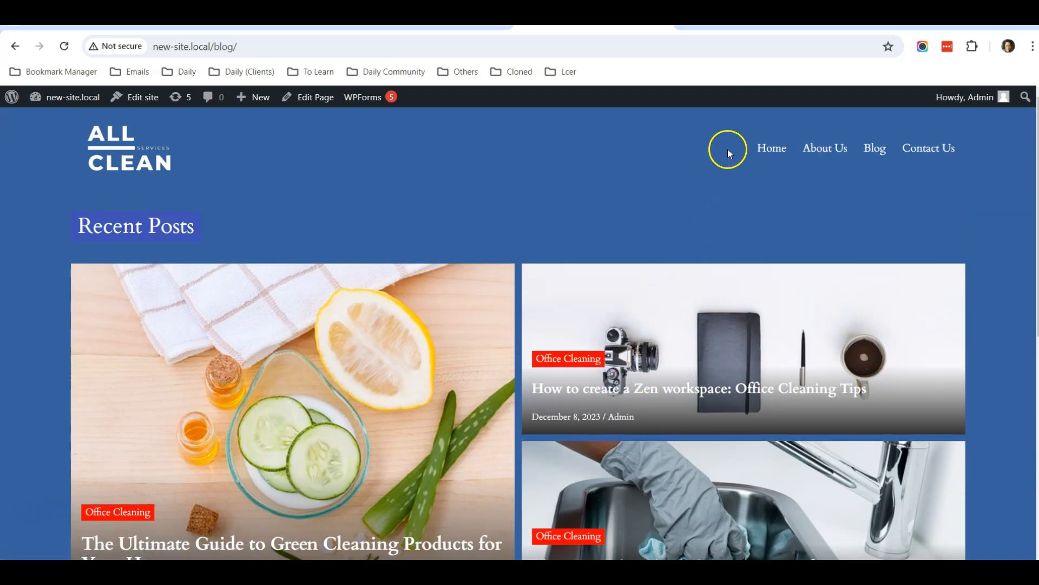
mouse_move(586, 343)
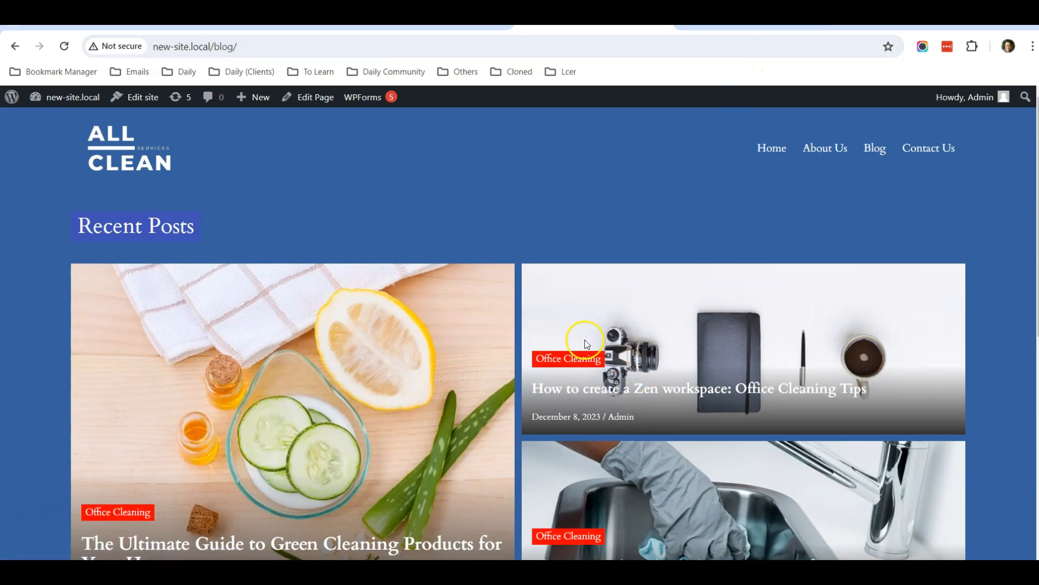
mouse_move(689, 324)
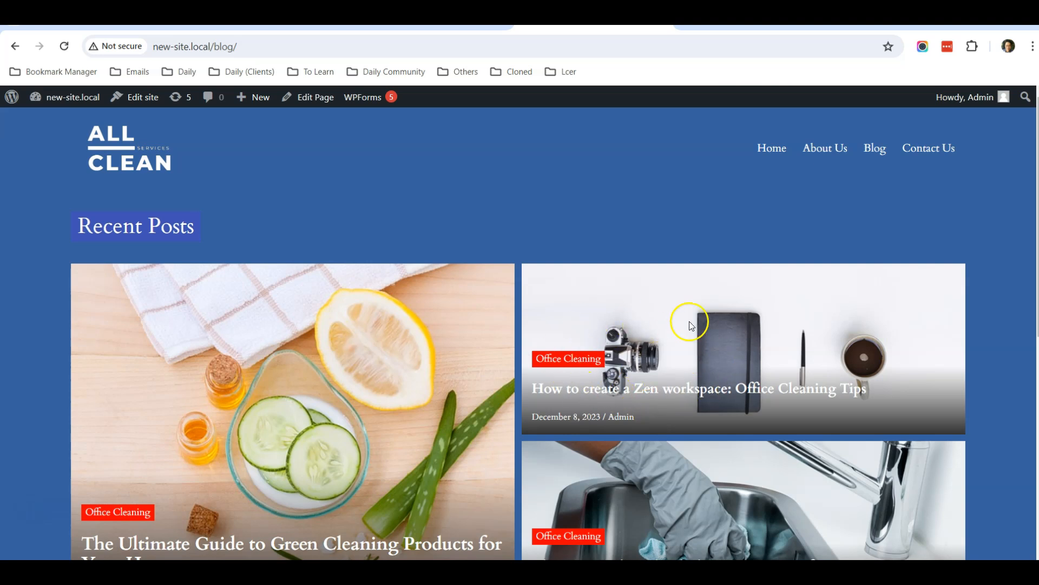
mouse_move(664, 400)
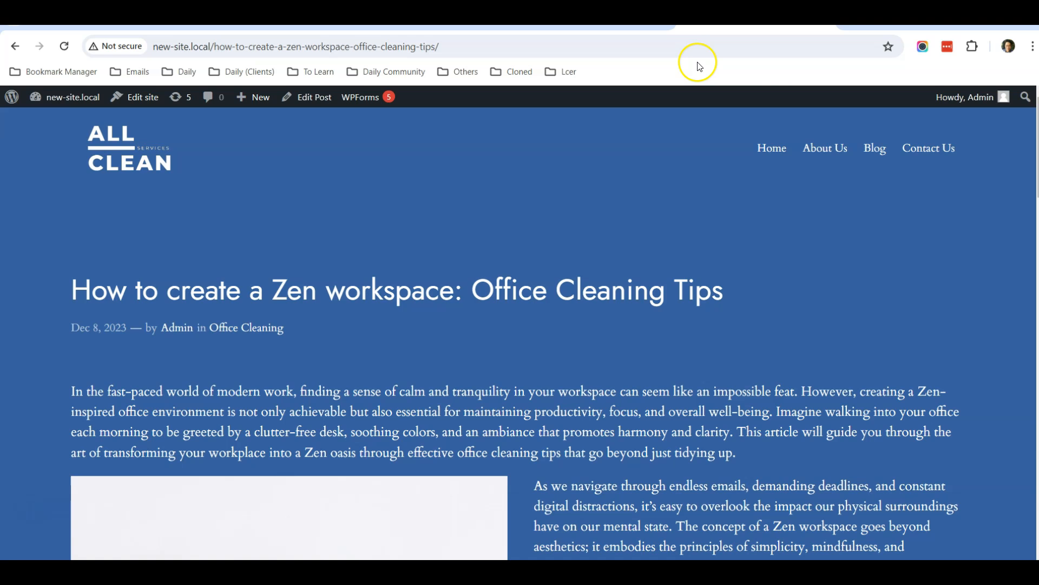
mouse_move(504, 309)
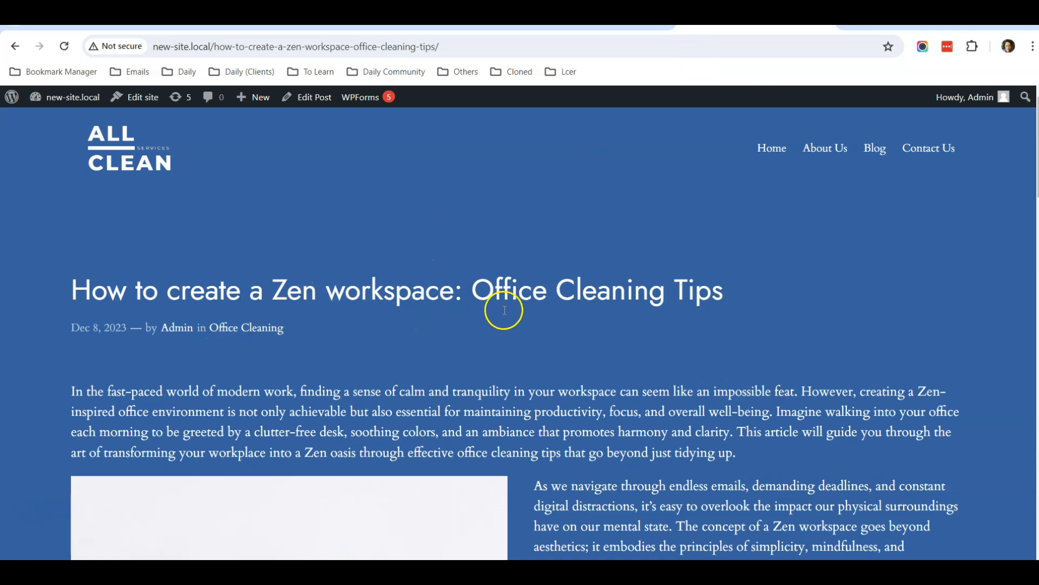
scroll(down, 3)
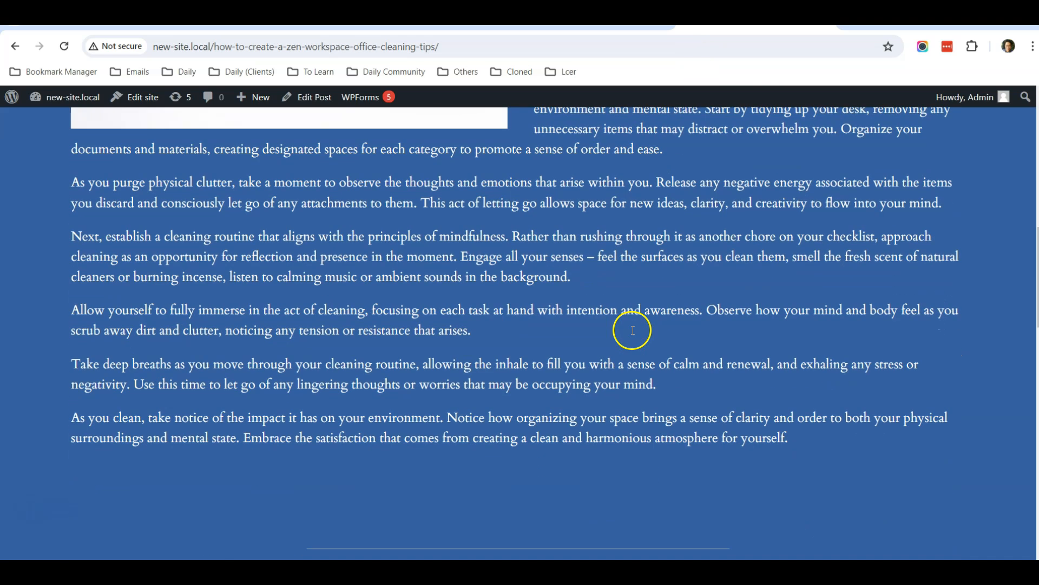
scroll(up, 3)
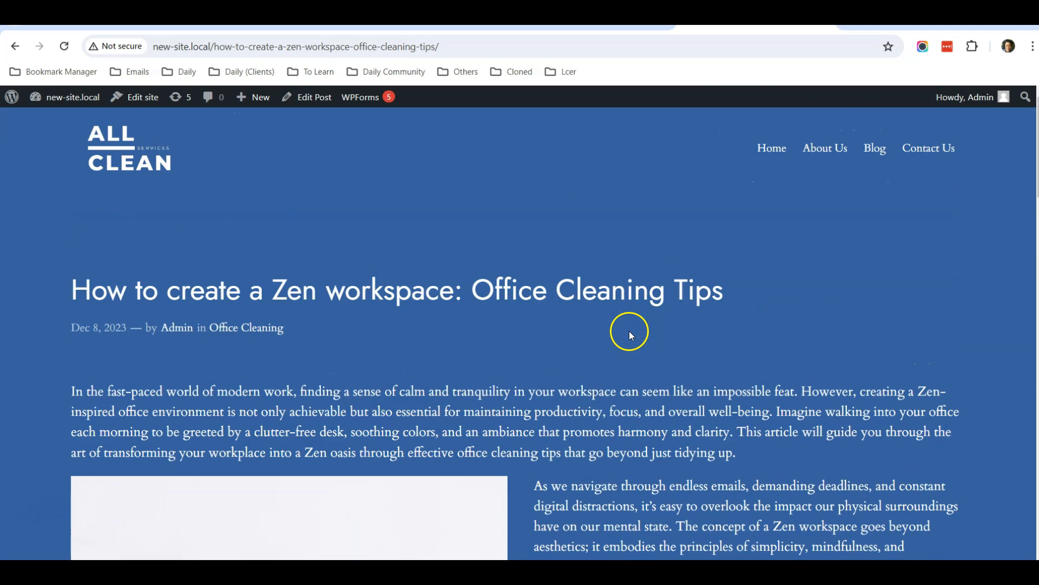
mouse_move(615, 379)
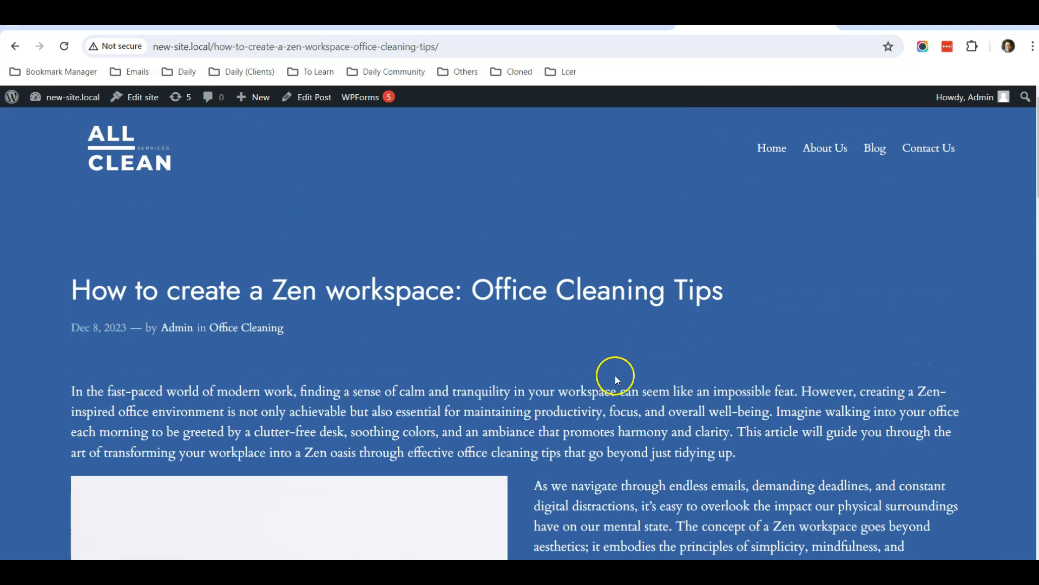
mouse_move(643, 356)
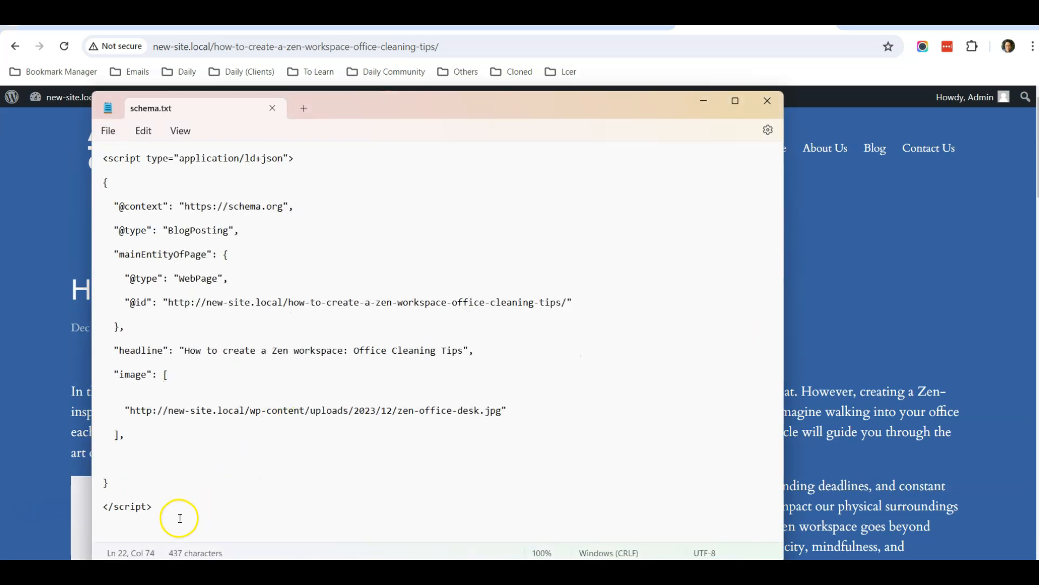
Select all of the BlogPosting JSON-LD script in schema.txt and copy it
key(ctrl+a)
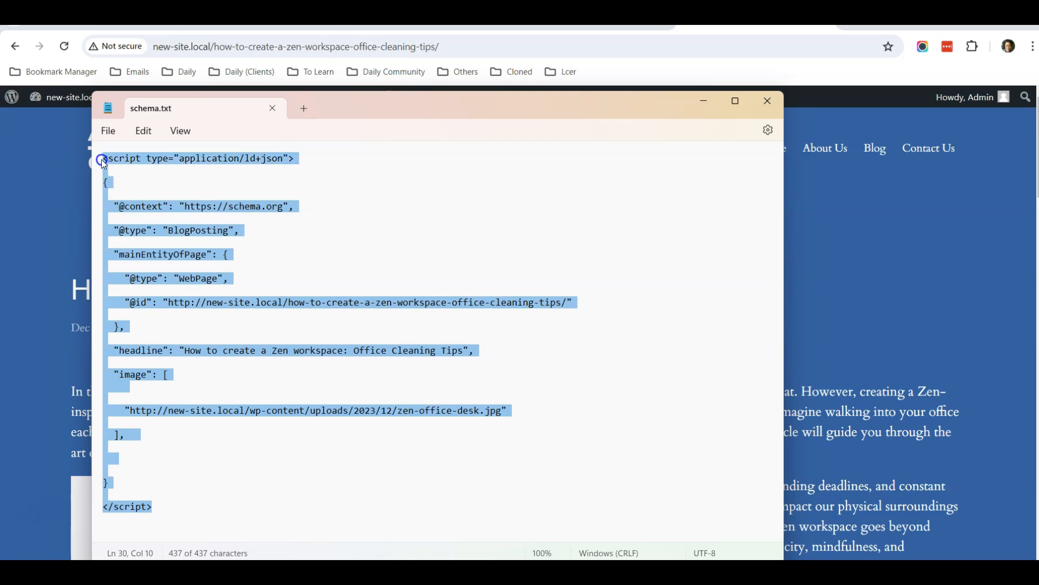
right_click(103, 158)
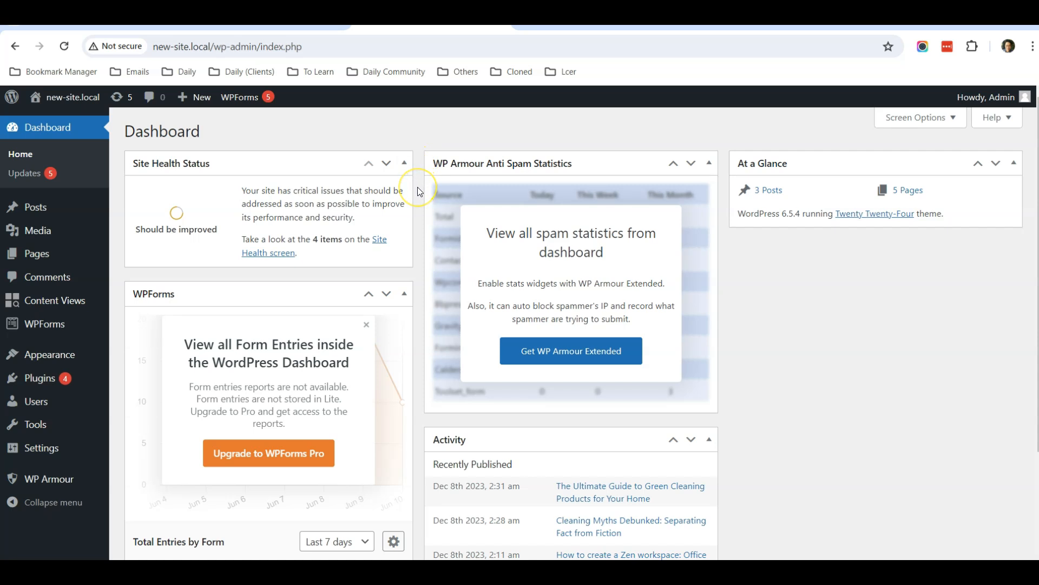
mouse_move(418, 192)
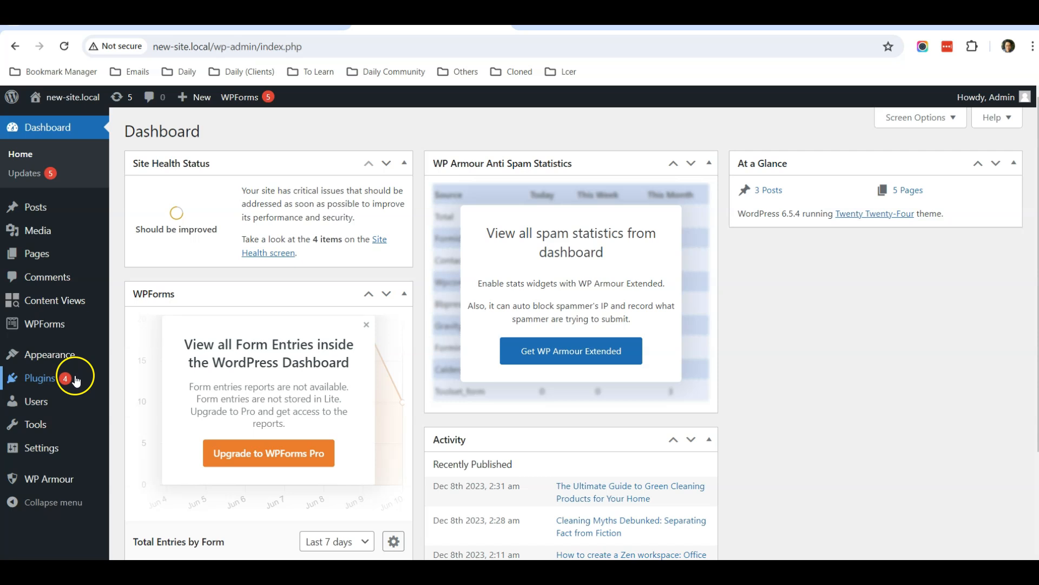
Go from the Plugins list to the Add New Plugin page
click(40, 378)
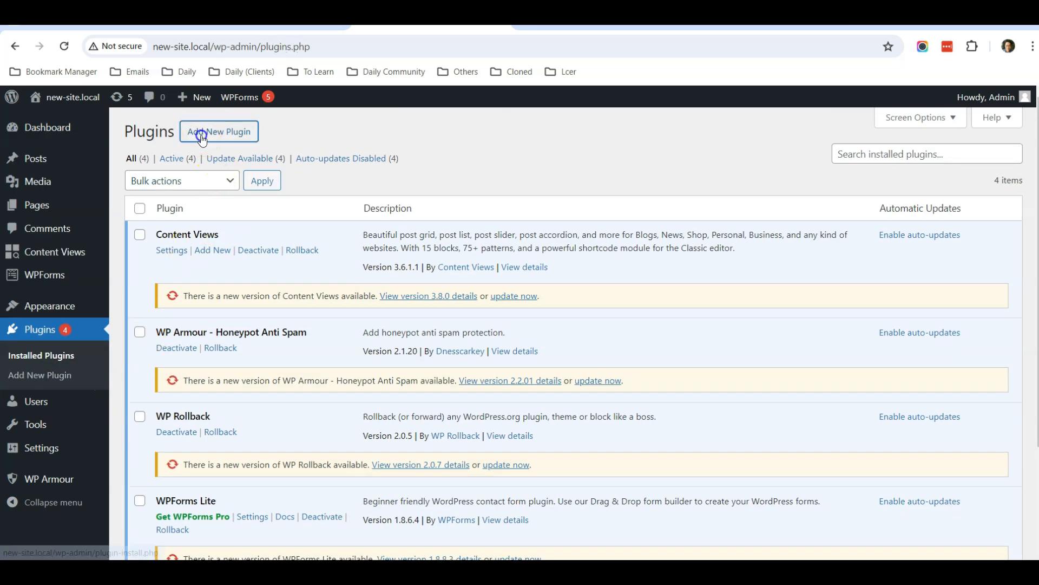
click(218, 131)
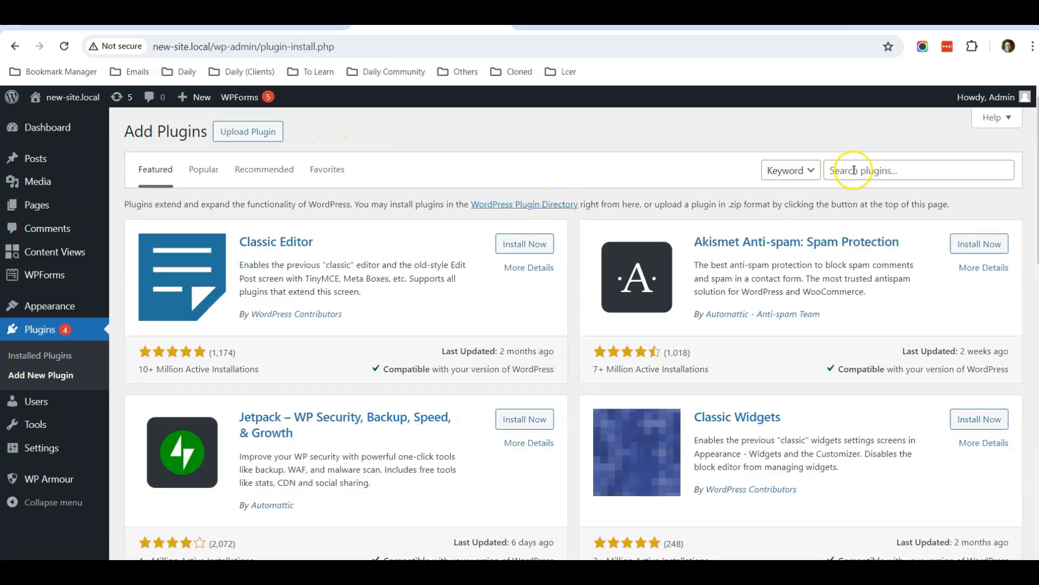
Search the plugin directory for 'header footer manager'
click(918, 169)
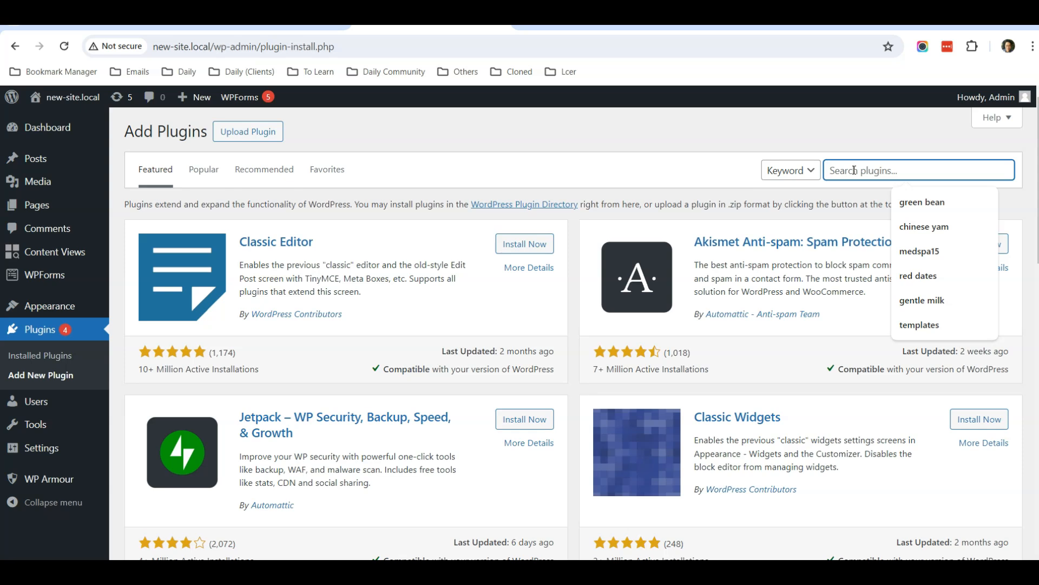
text(header foot)
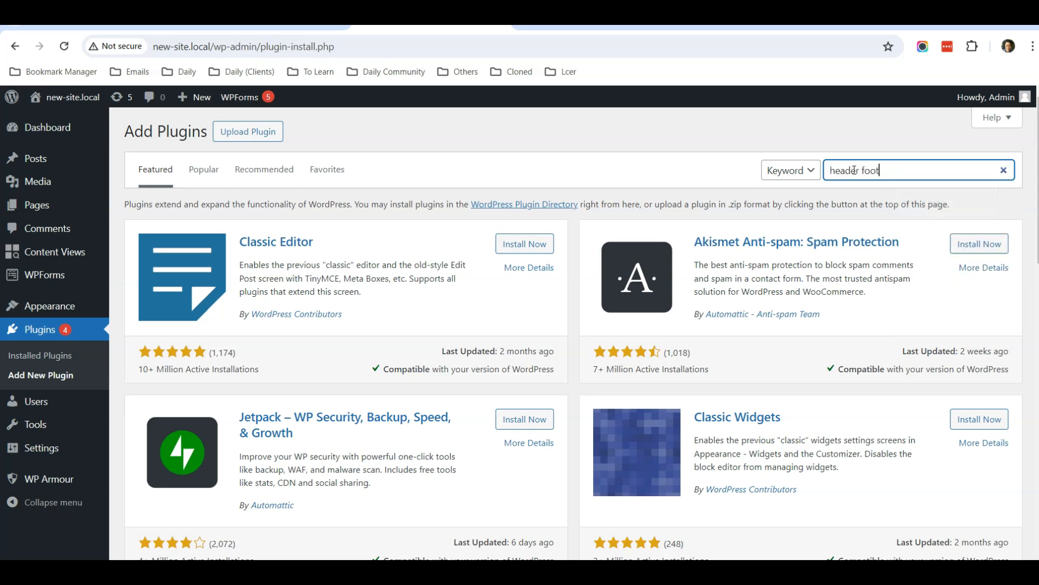
text(er manager)
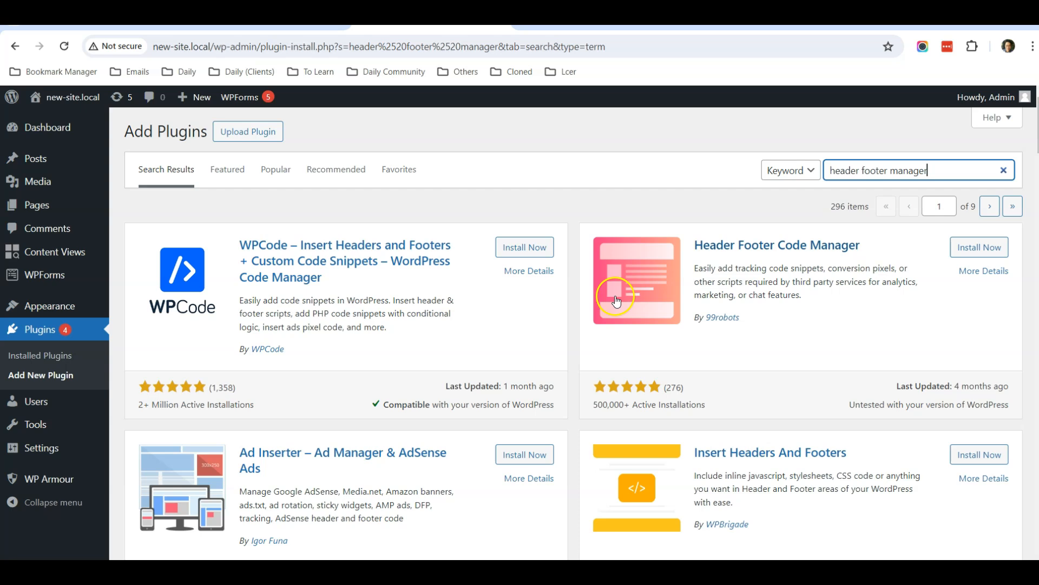
mouse_move(764, 260)
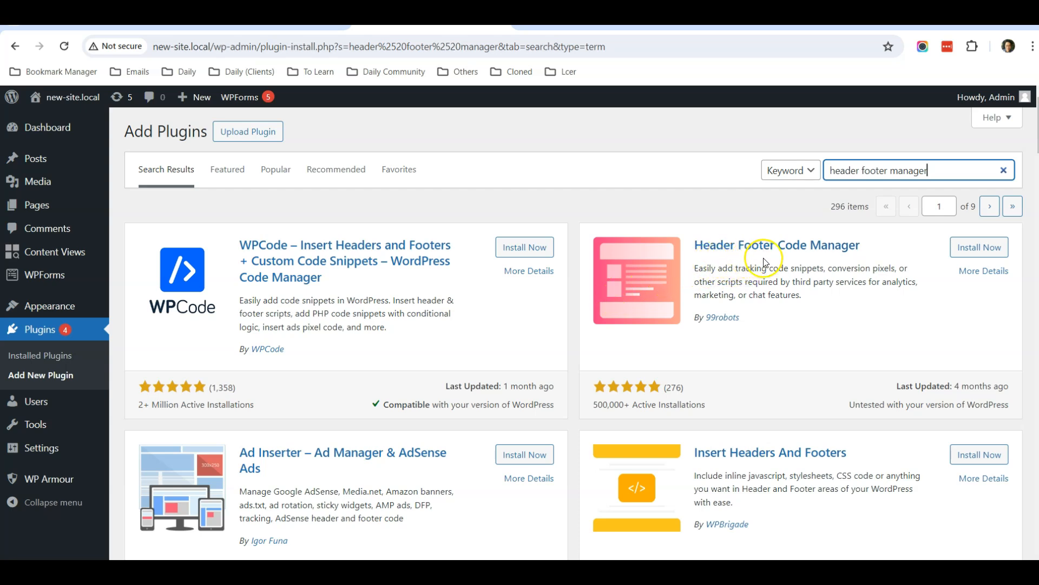
mouse_move(979, 247)
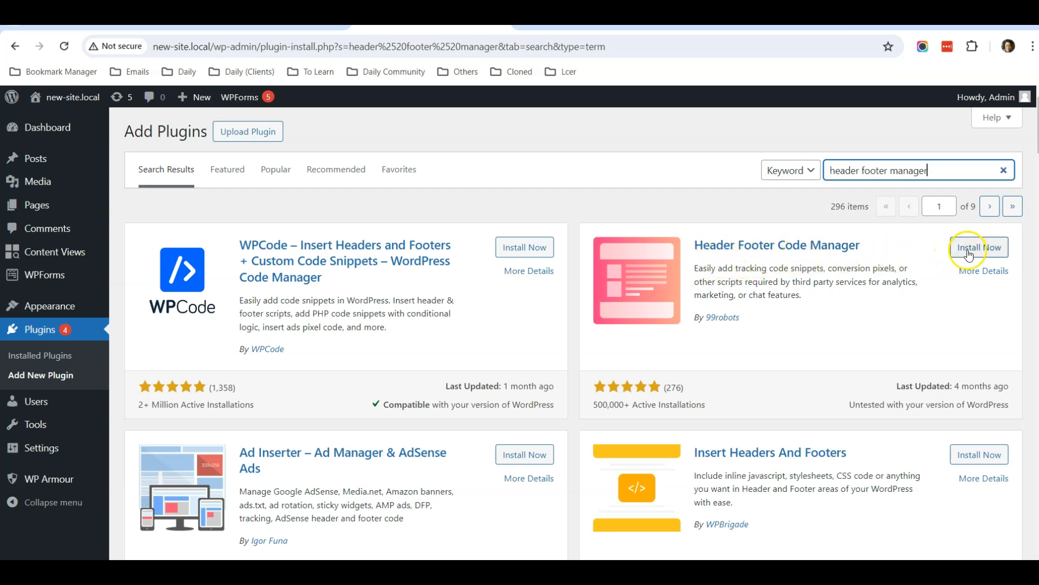
Install Header Footer Code Manager from its search result card
click(979, 247)
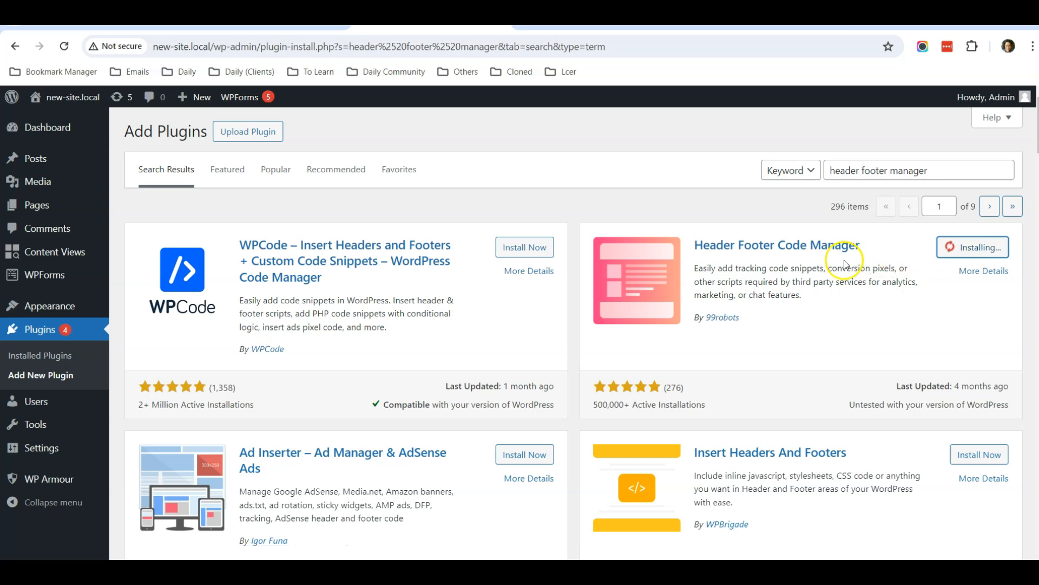
mouse_move(325, 363)
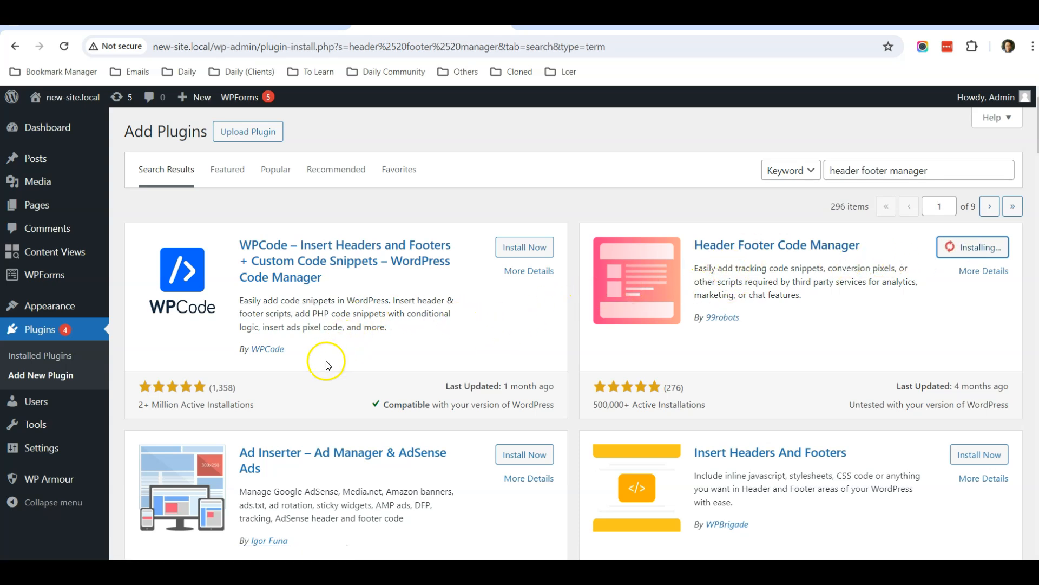
mouse_move(376, 349)
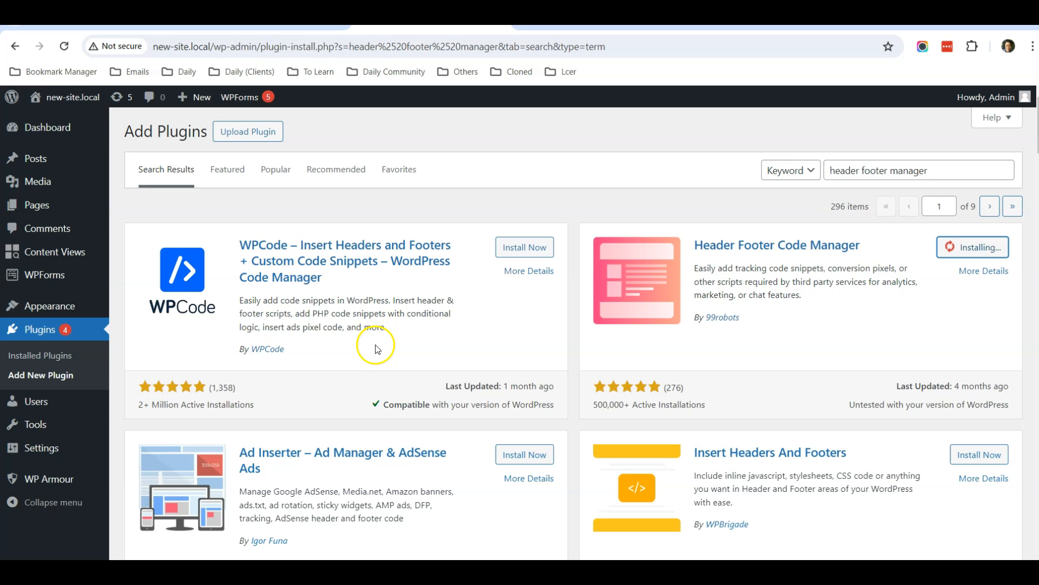
mouse_move(343, 269)
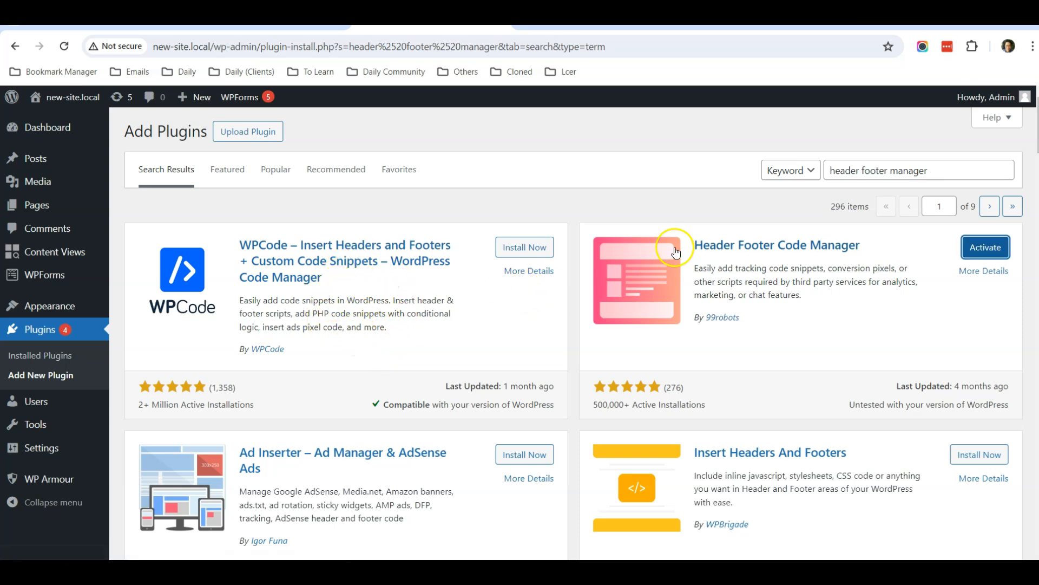
mouse_move(709, 246)
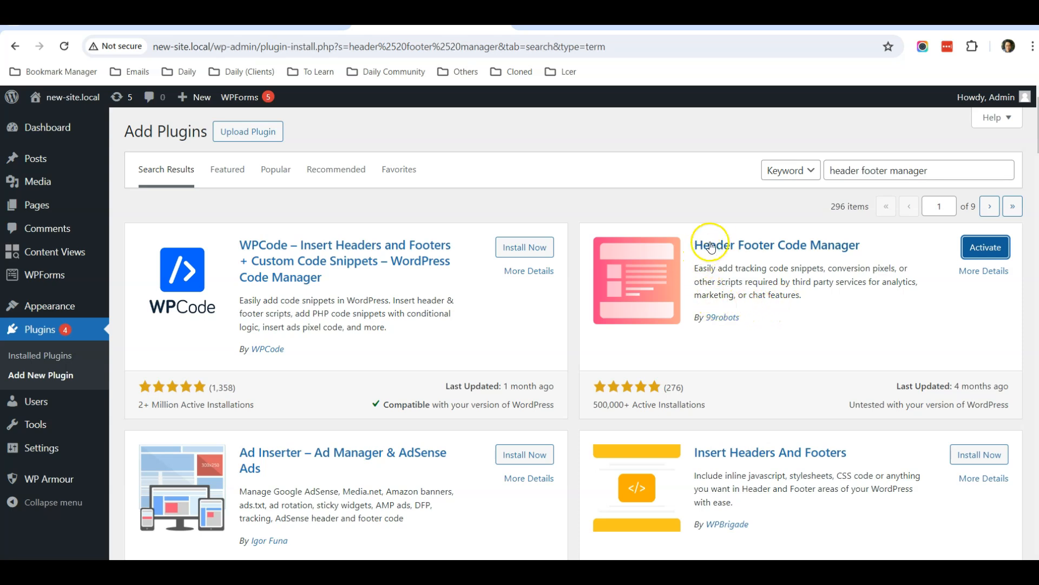
mouse_move(864, 286)
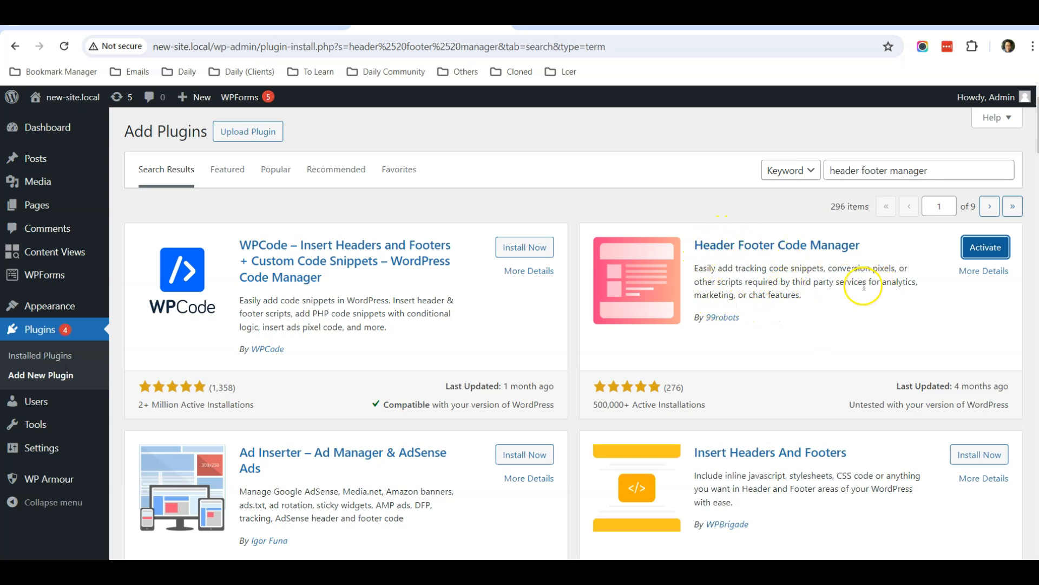
mouse_move(789, 281)
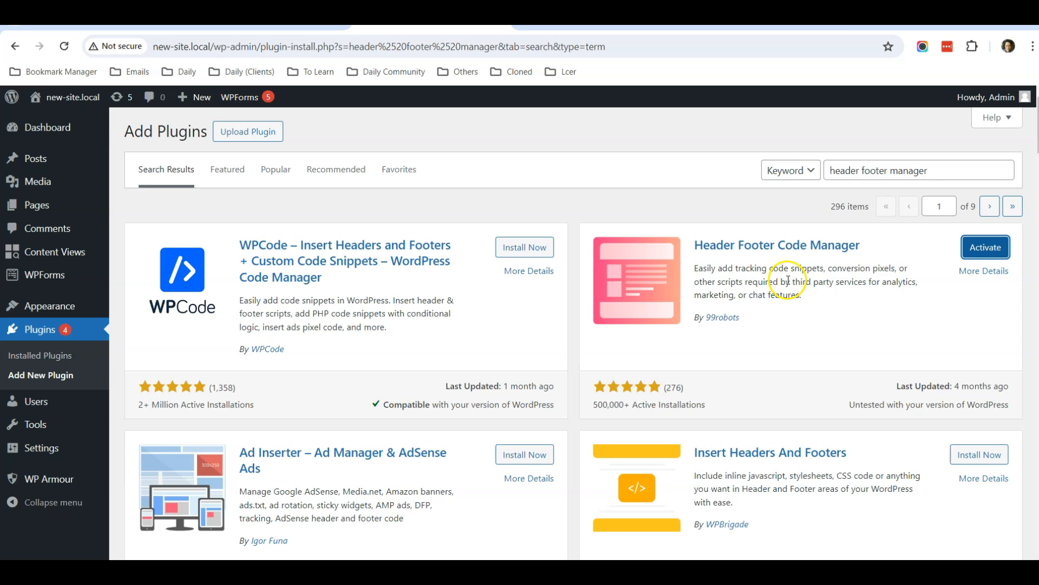
mouse_move(842, 269)
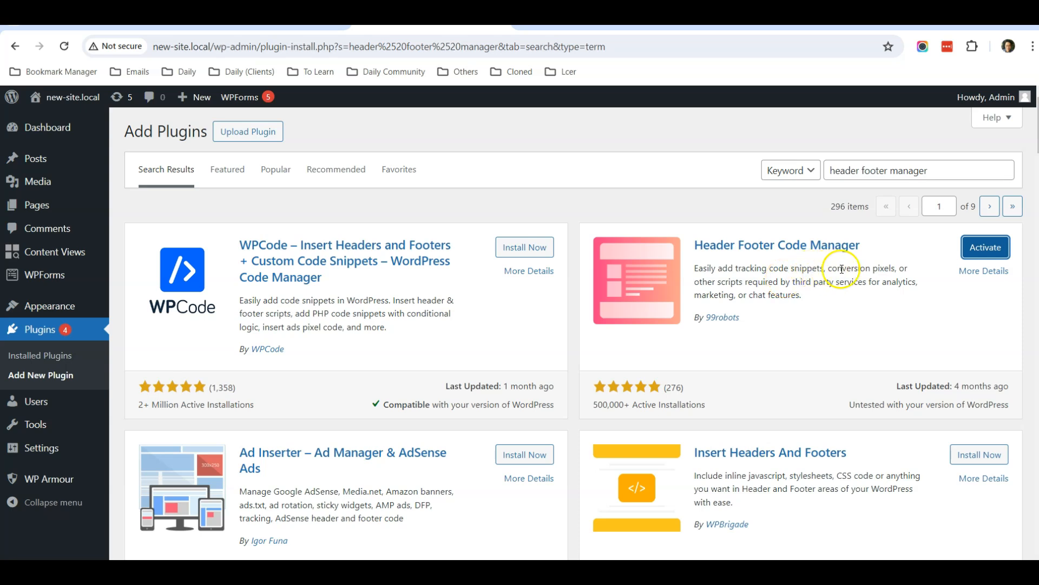
mouse_move(786, 272)
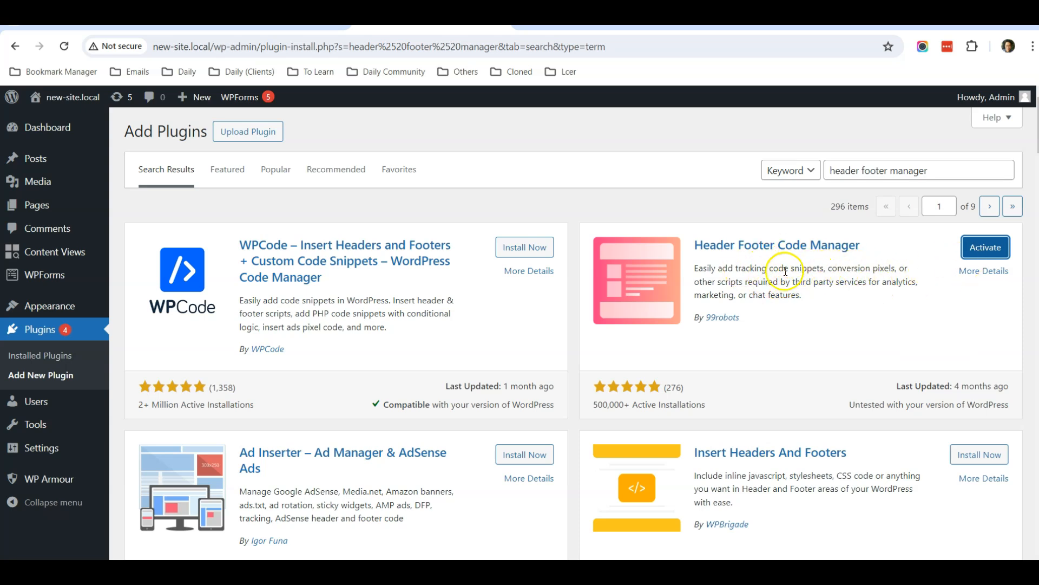
click(986, 248)
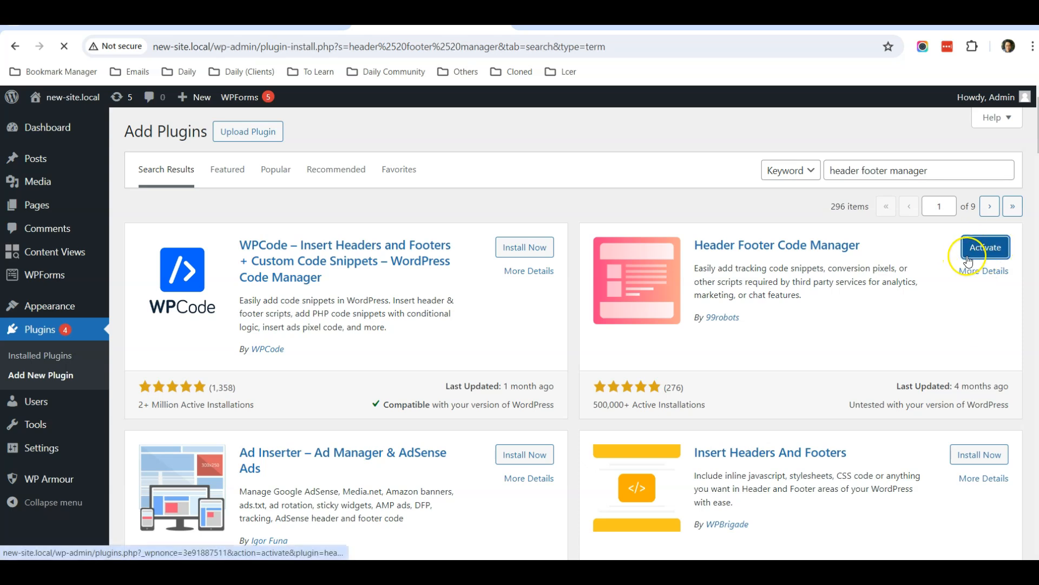
Activate Header Footer Code Manager, open its snippets list and begin a new snippet
click(983, 247)
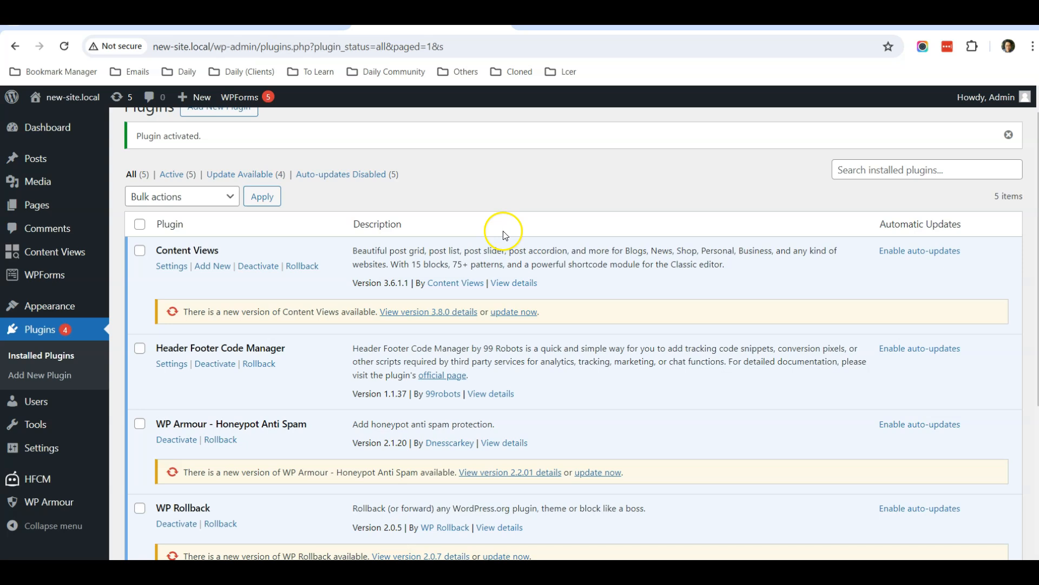
scroll(down, 3)
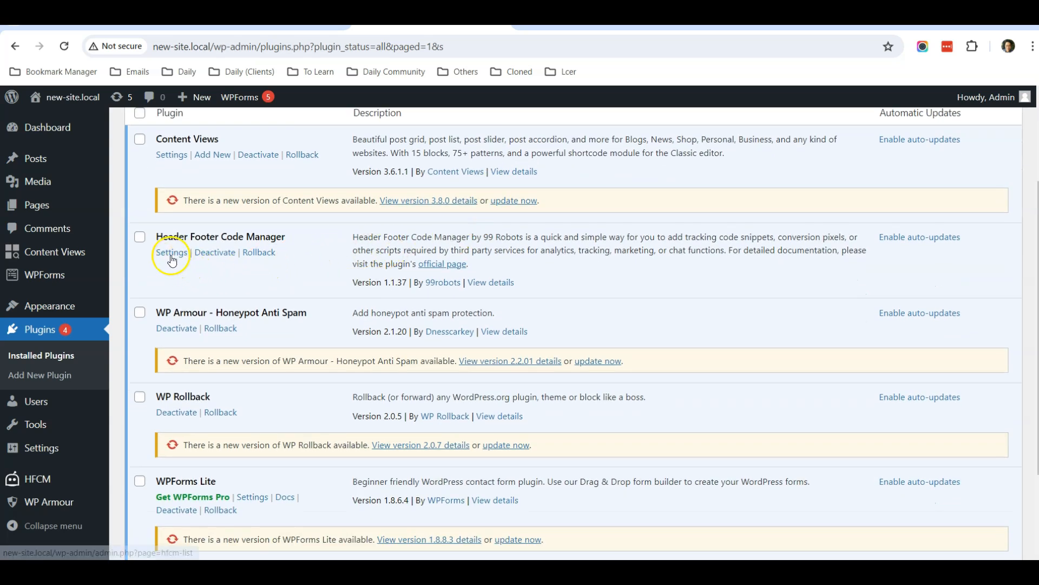
click(171, 253)
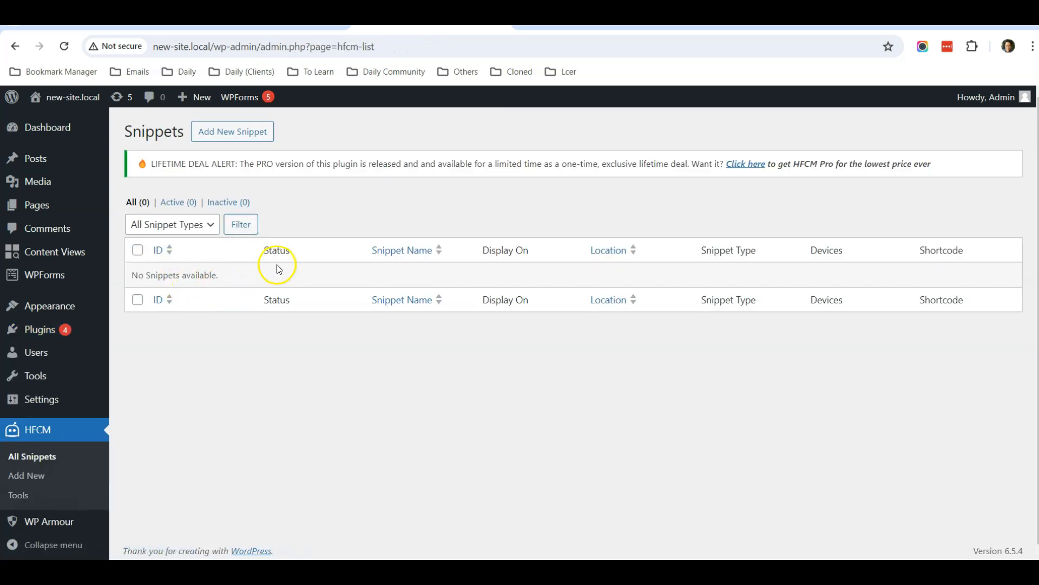
mouse_move(650, 242)
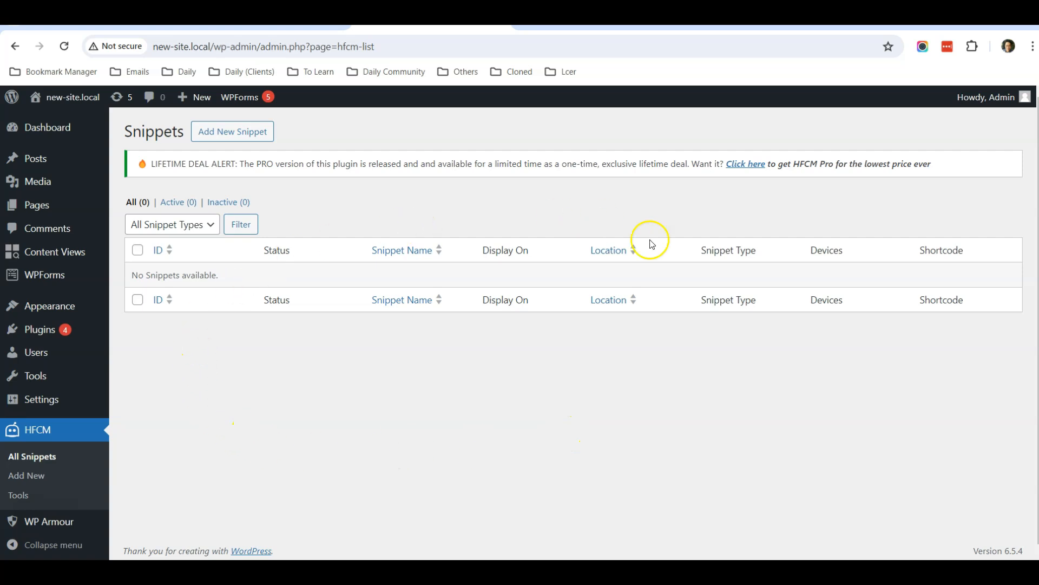
mouse_move(222, 145)
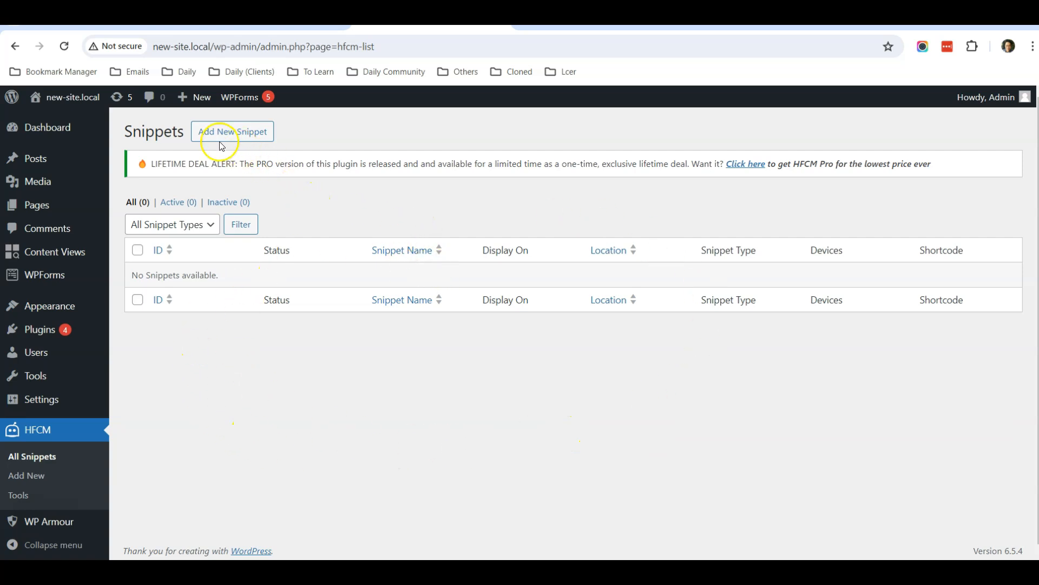
click(232, 130)
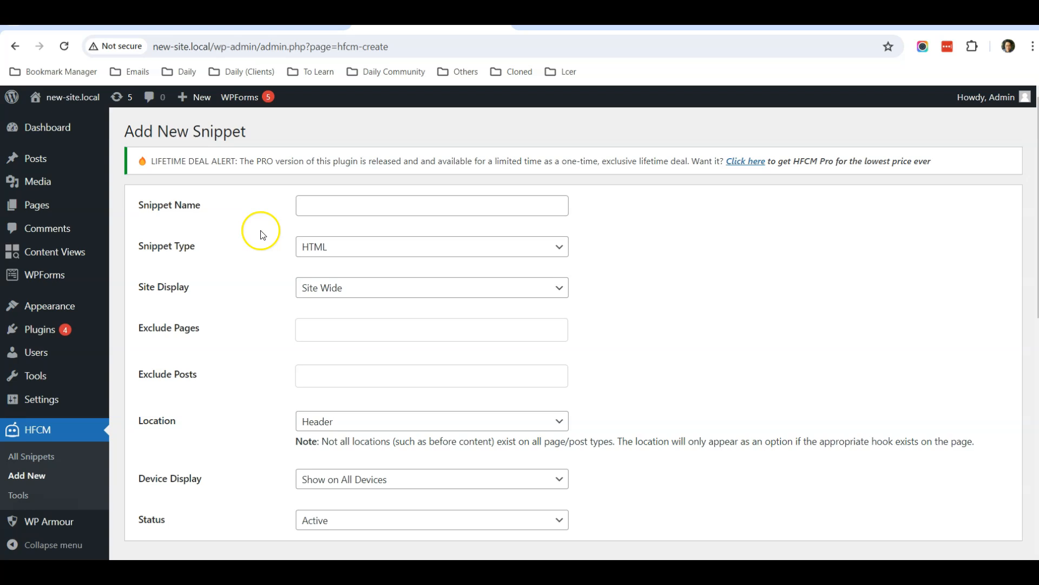
Name the snippet 'Custom coding for blog post zen'
click(431, 205)
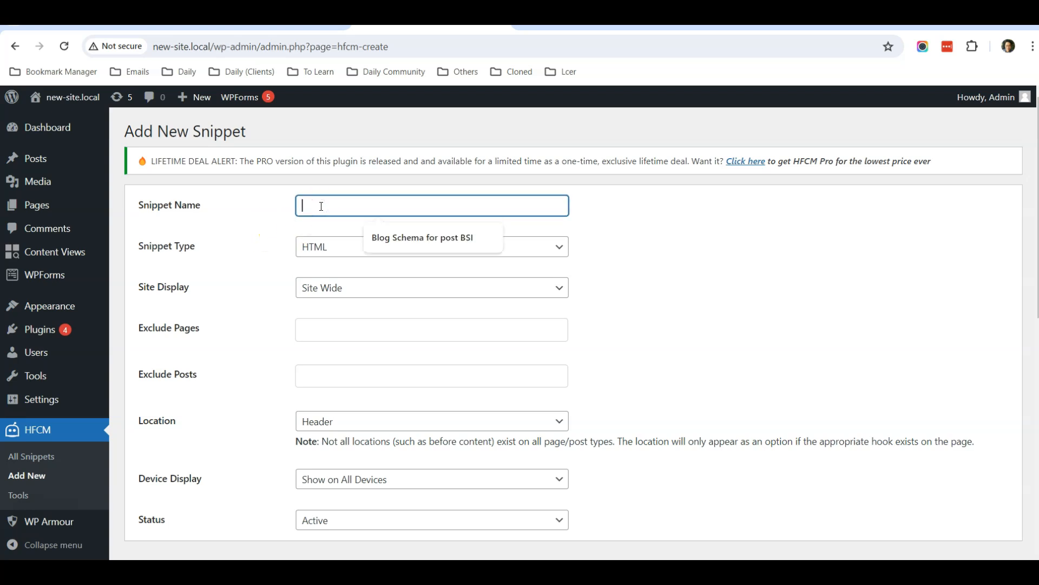
text(Custom)
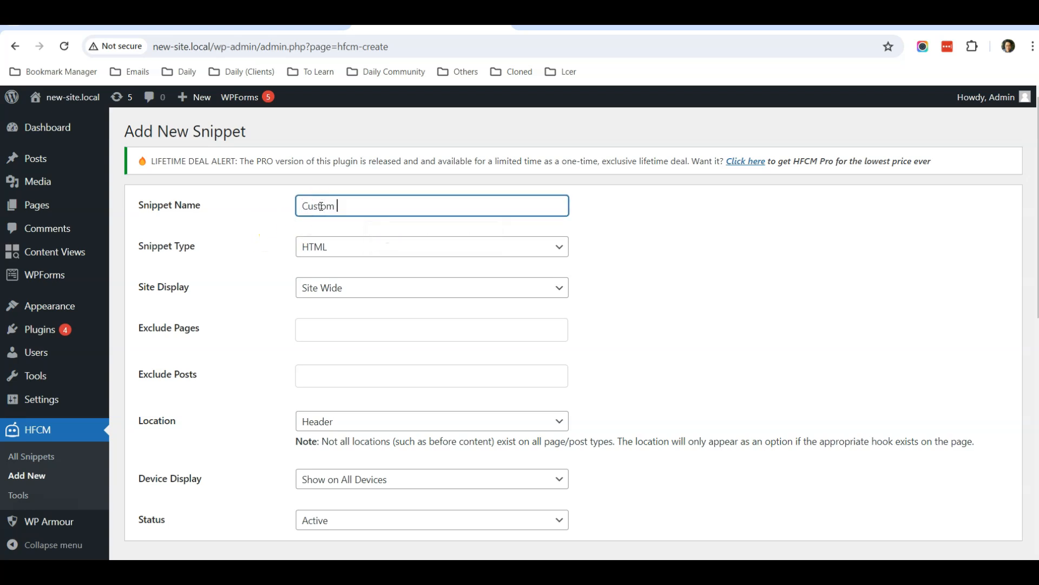
text(coding for)
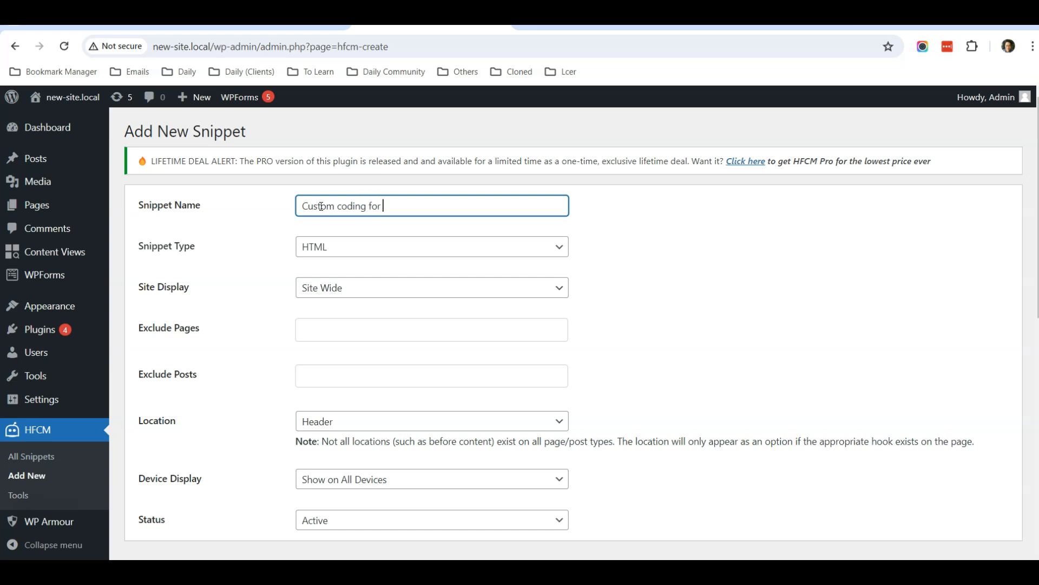
text(blog)
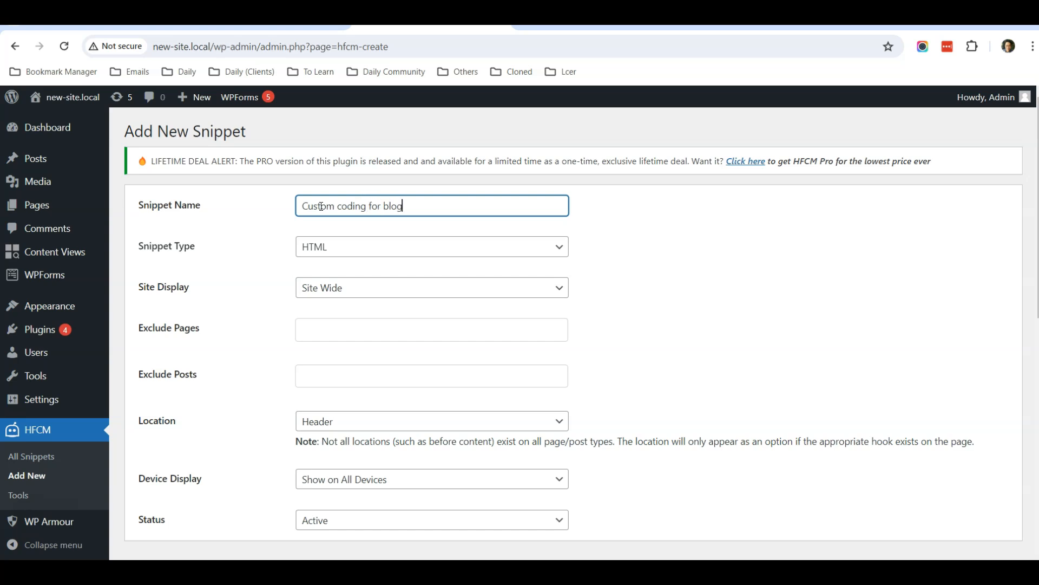
text(post)
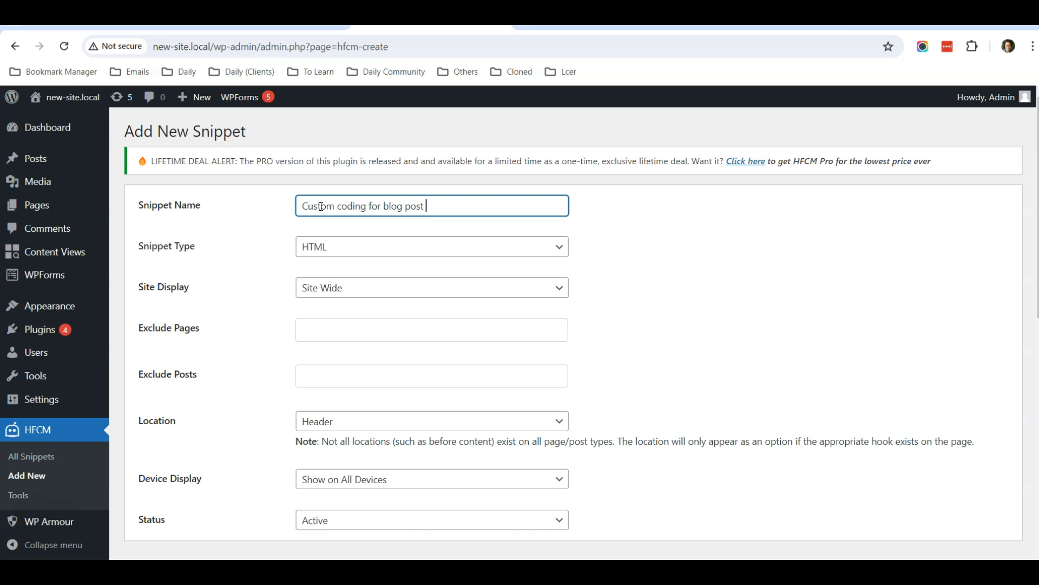
text(zen)
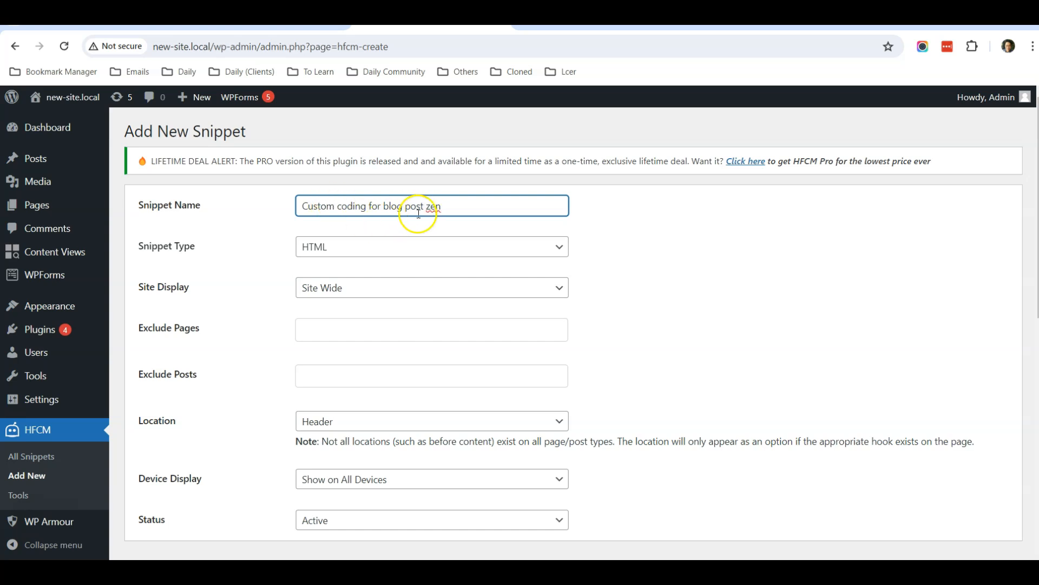
mouse_move(234, 260)
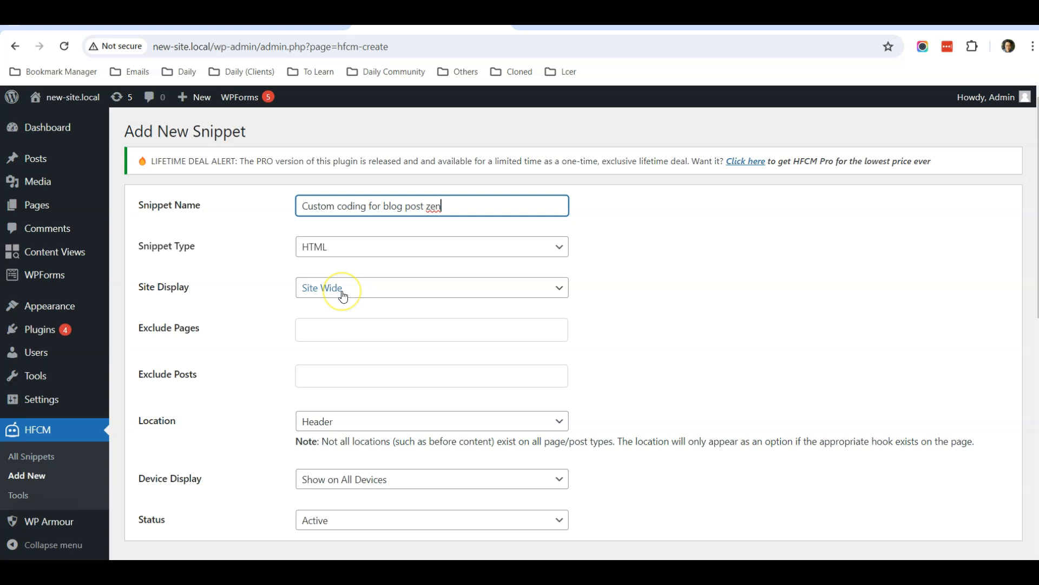
Set Site Display to Specific Posts targeting the Zen workspace office cleaning post
click(431, 287)
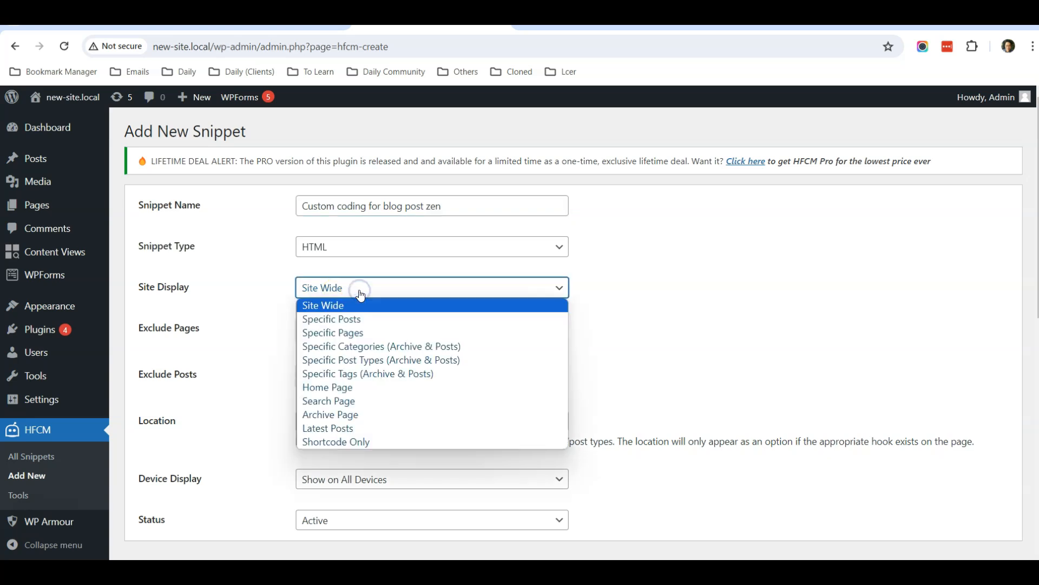
mouse_move(366, 323)
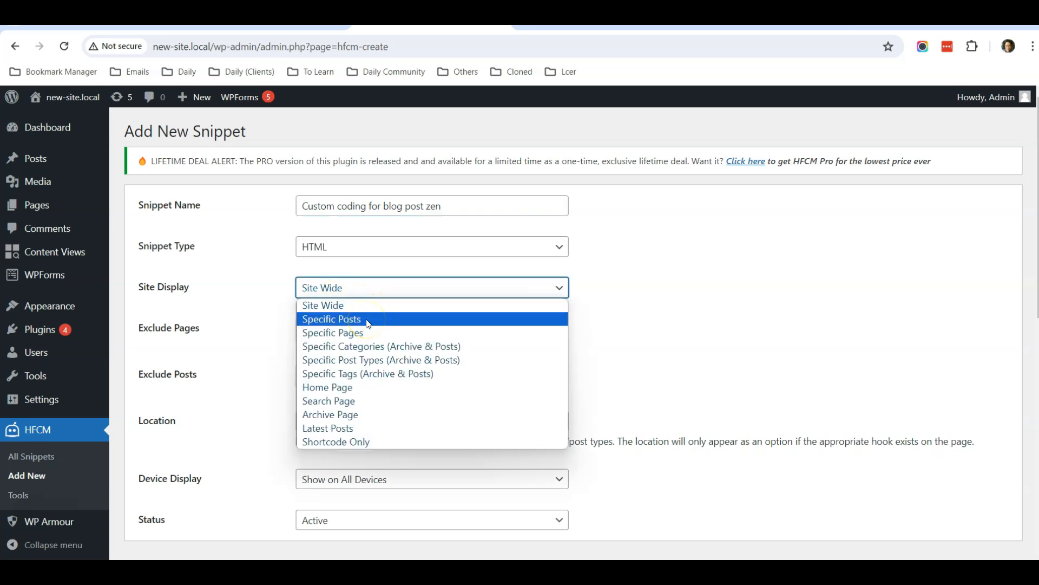
click(331, 319)
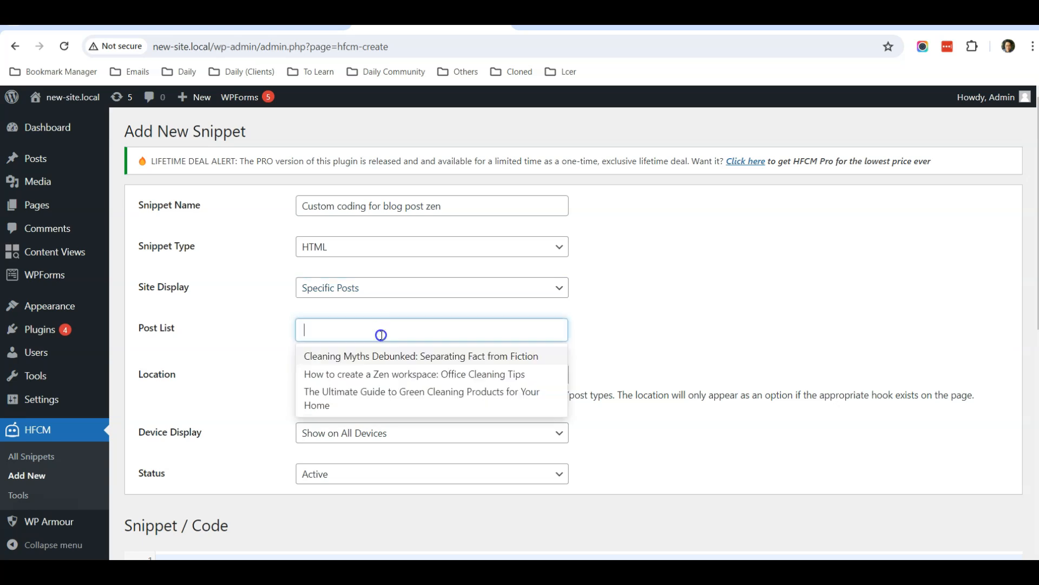
mouse_move(352, 396)
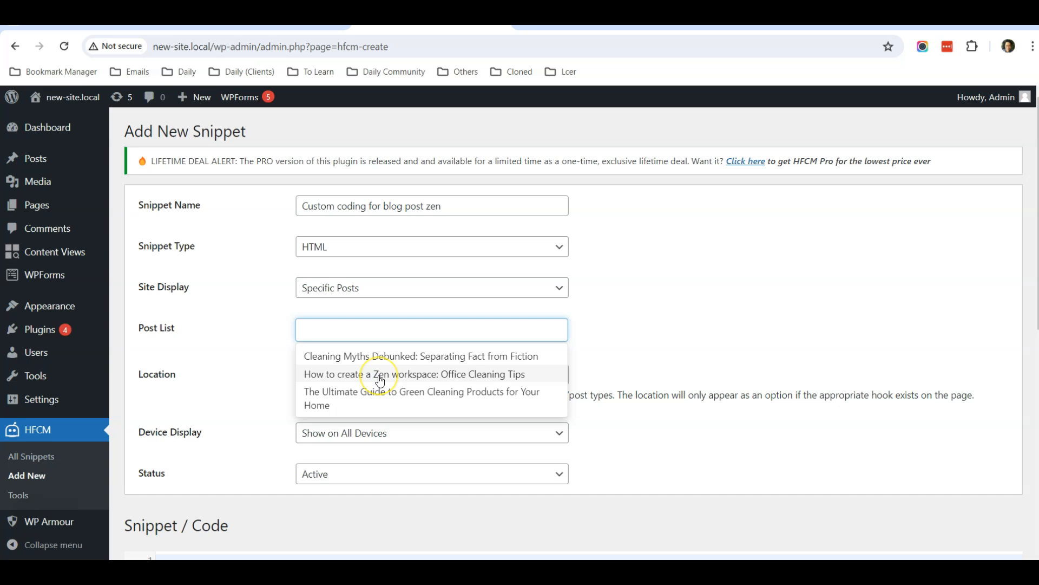
click(413, 373)
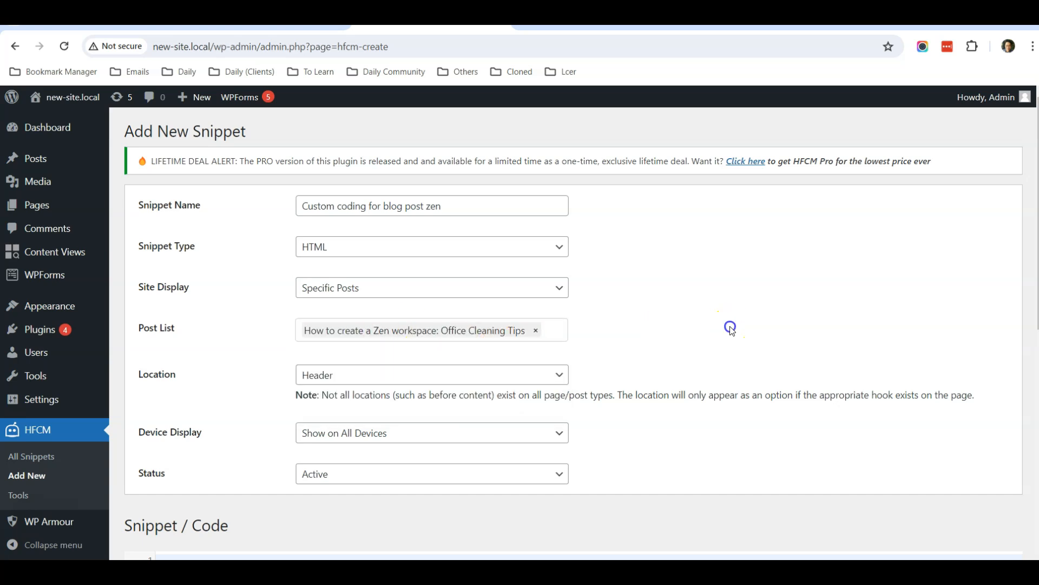
mouse_move(453, 330)
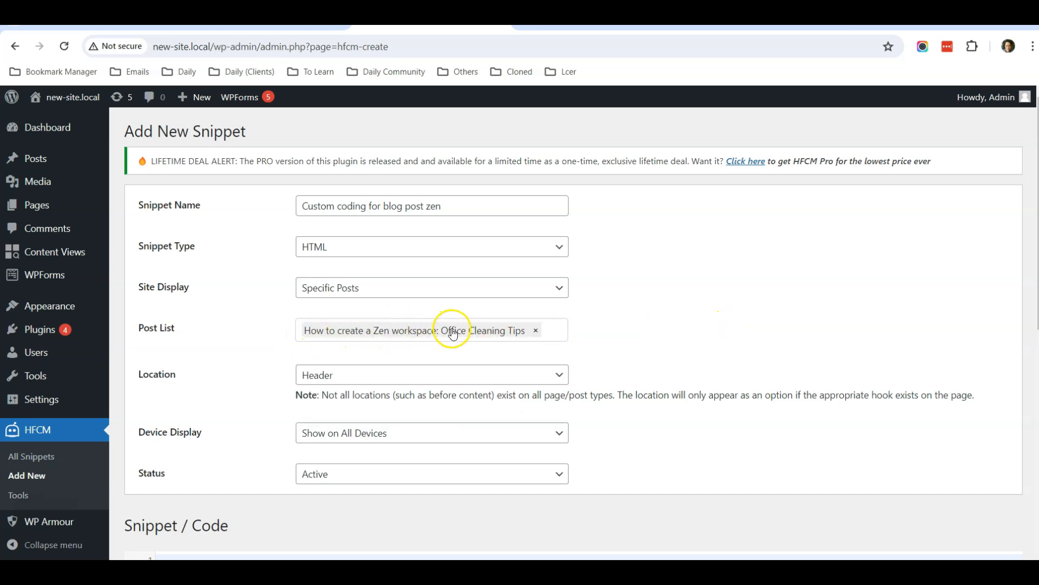
scroll(down, 3)
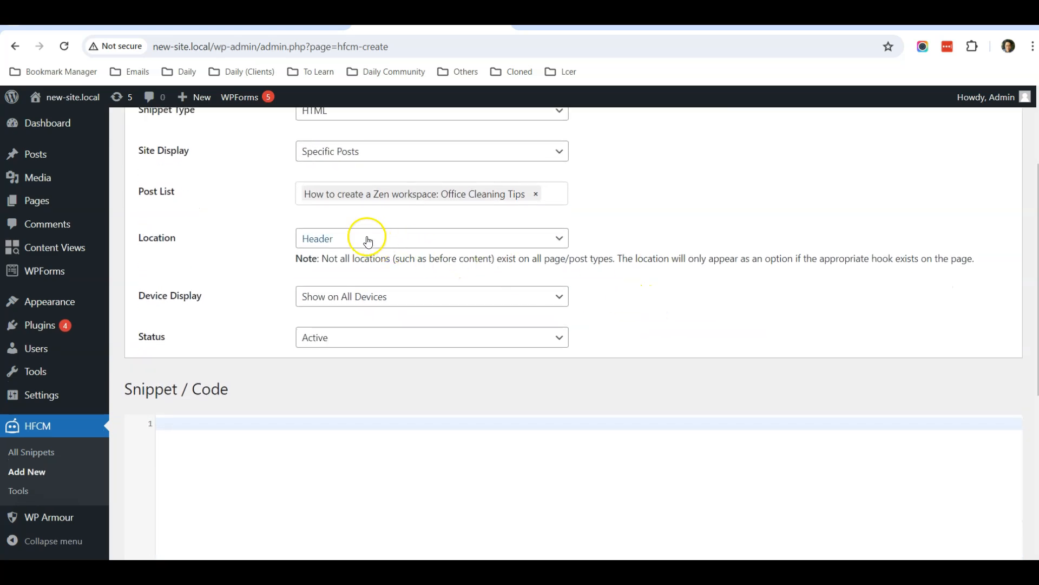
mouse_move(168, 310)
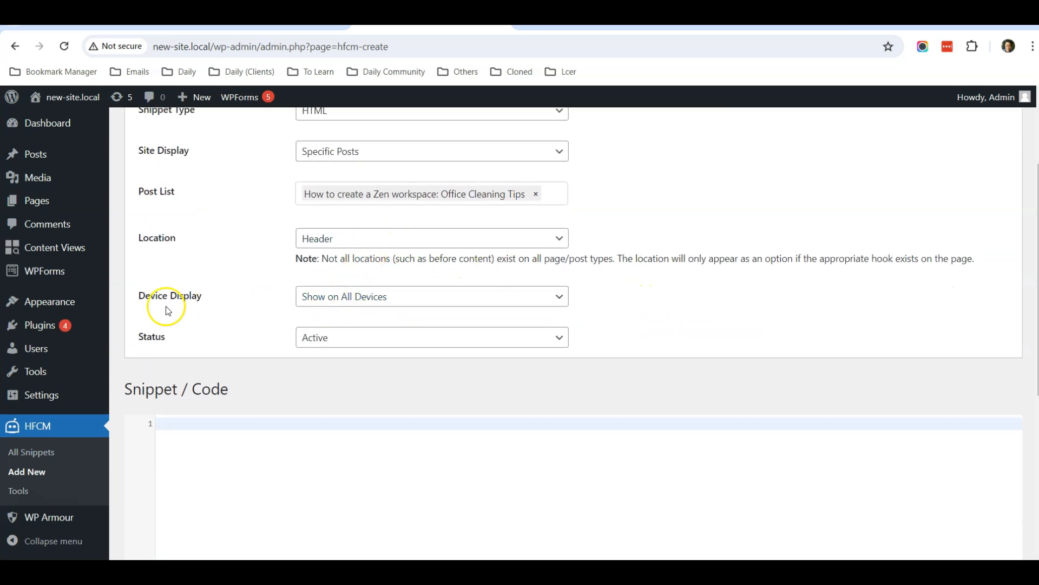
mouse_move(464, 301)
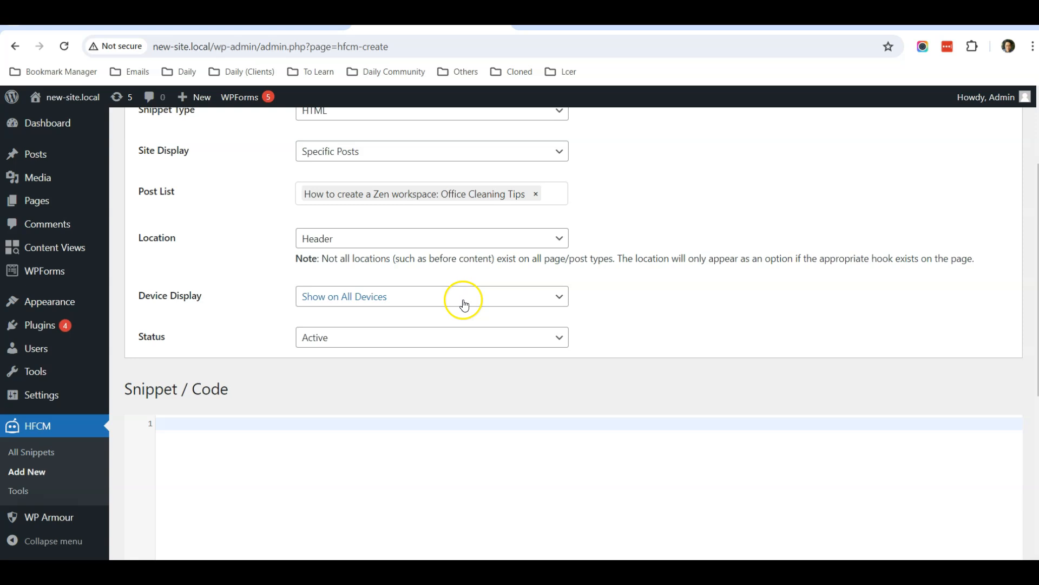
Save the snippet containing the pasted JSON-LD BlogPosting script
scroll(down, 3)
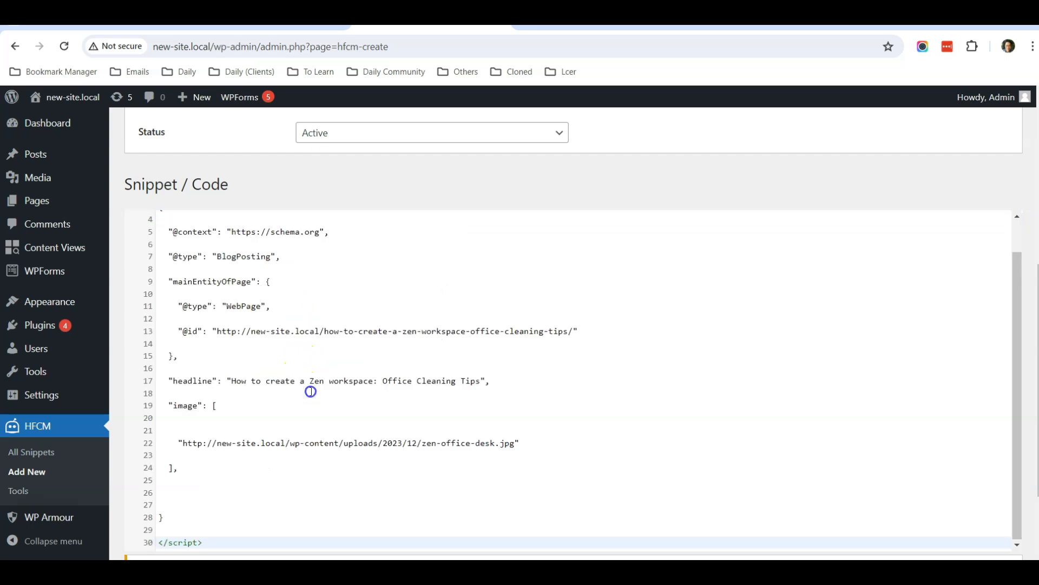
scroll(down, 3)
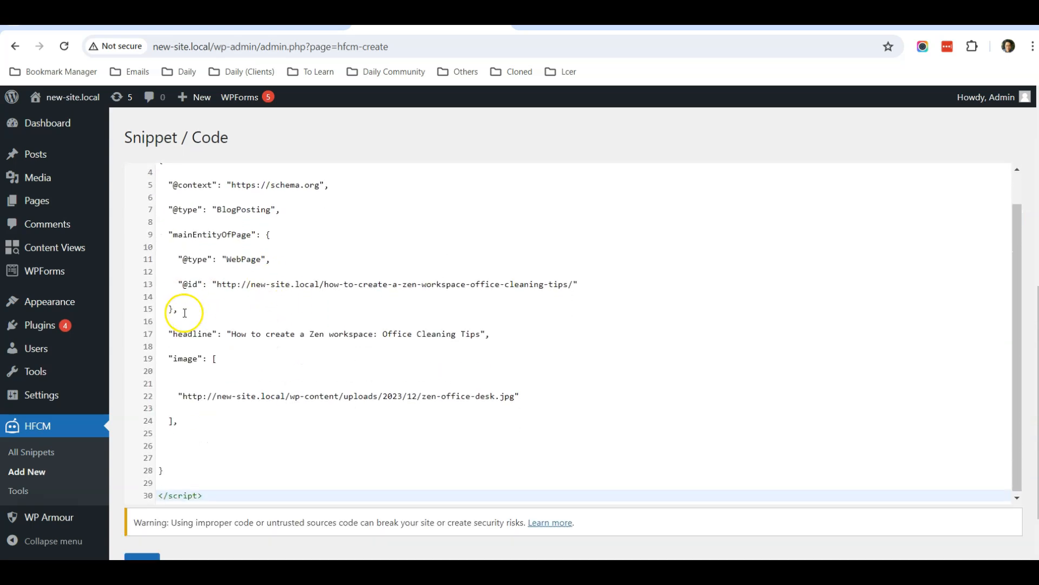
click(141, 563)
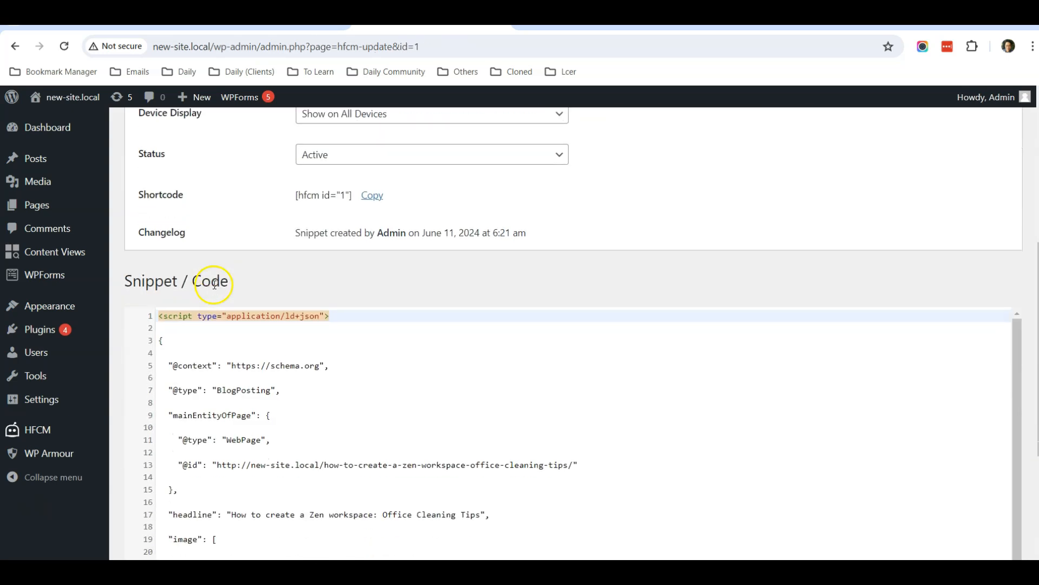
scroll(down, 3)
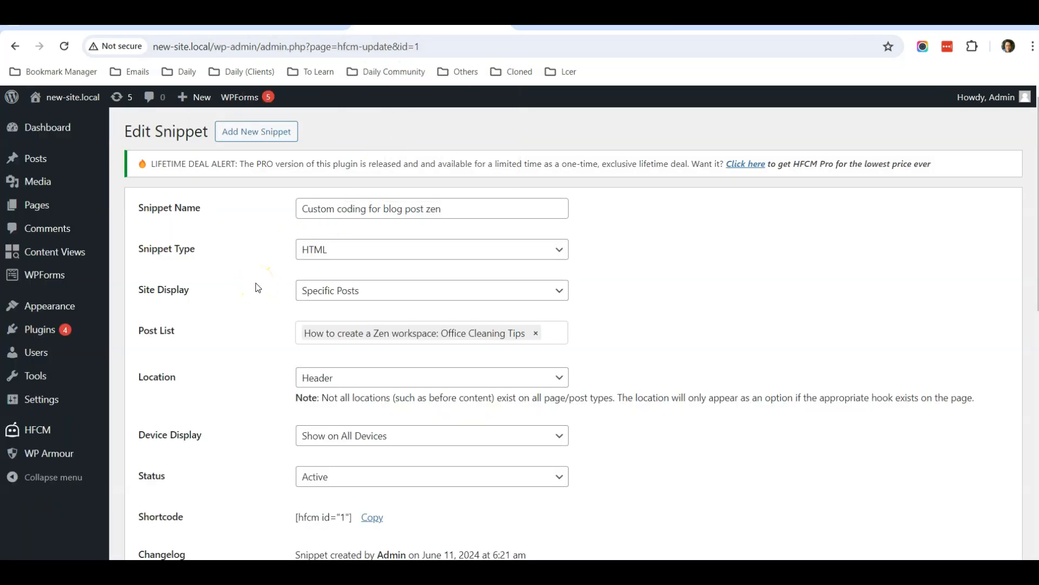
mouse_move(544, 142)
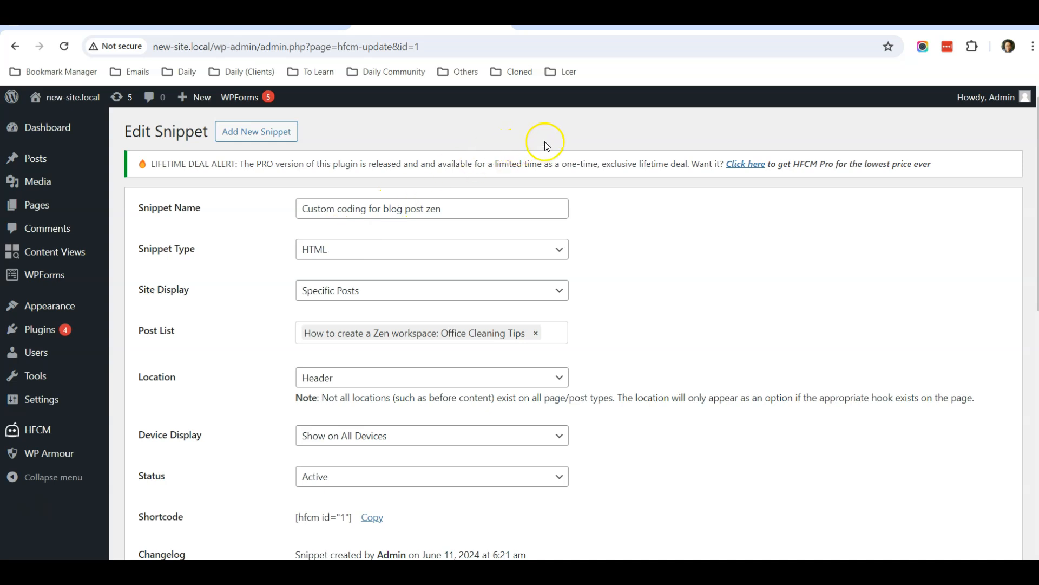
mouse_move(545, 142)
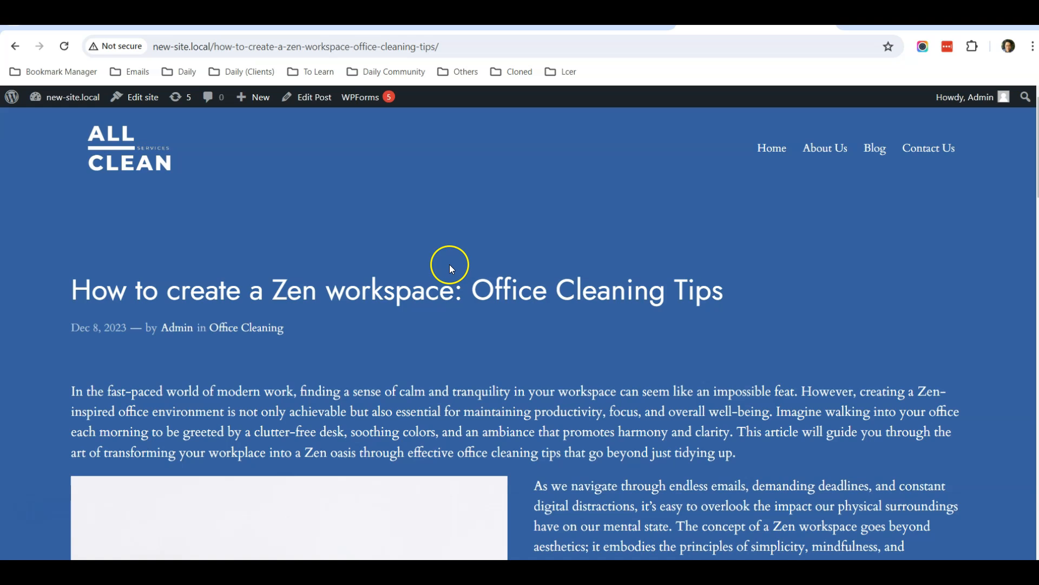
mouse_move(542, 301)
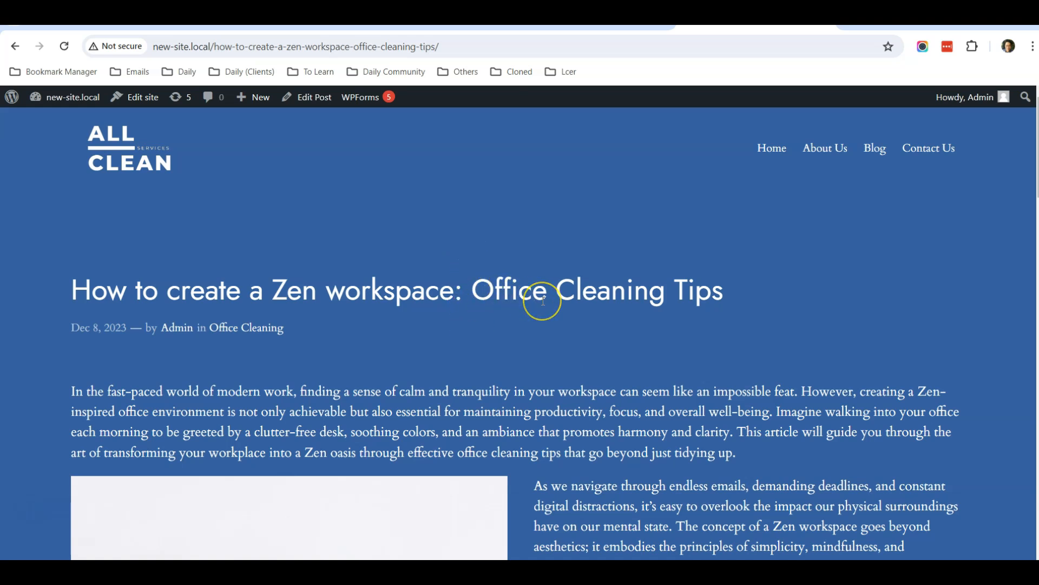
mouse_move(542, 300)
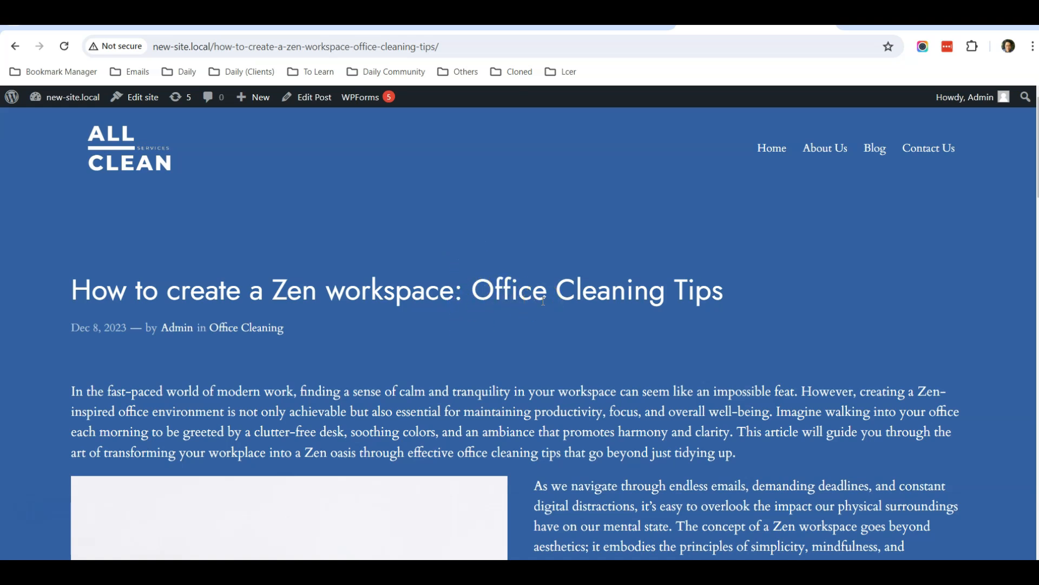
mouse_move(63, 365)
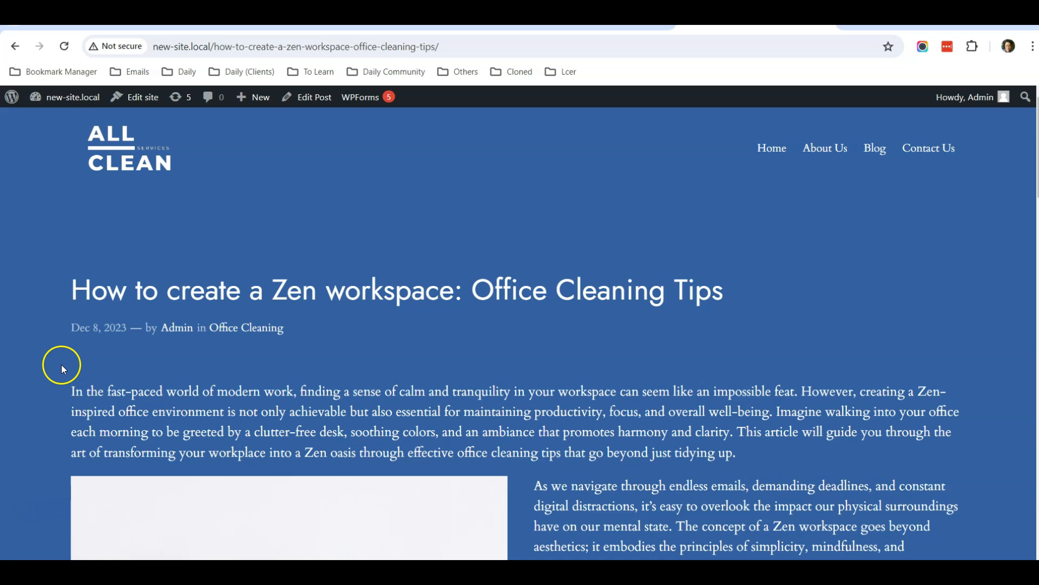
mouse_move(42, 411)
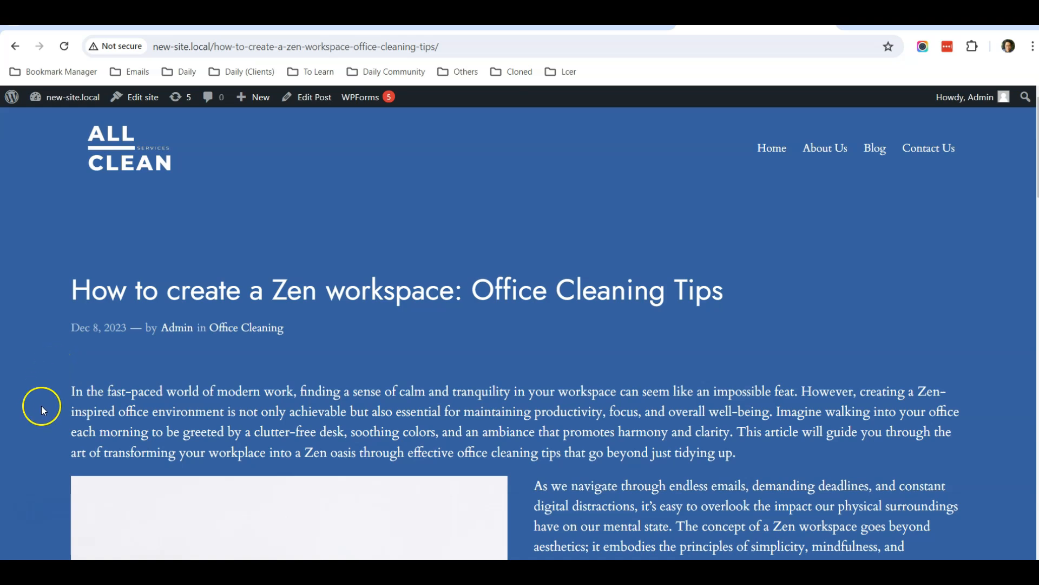